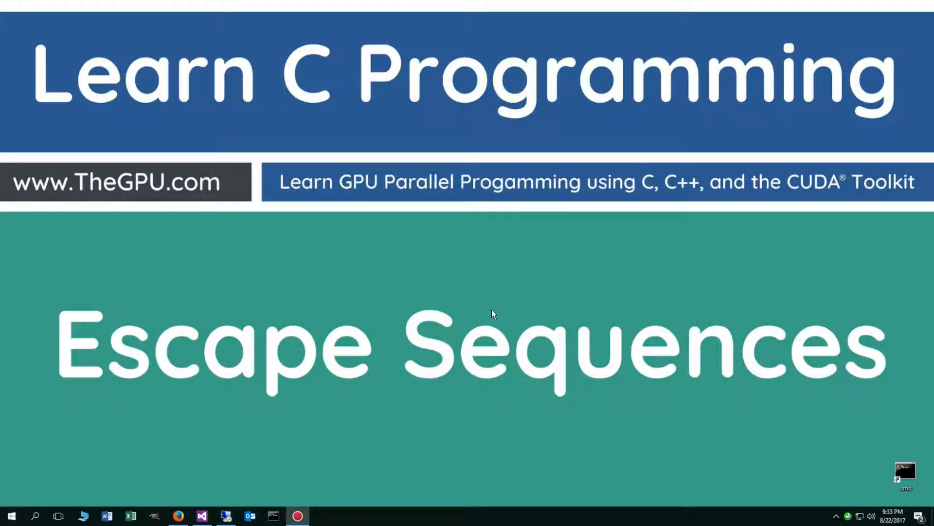
mouse_move(283, 293)
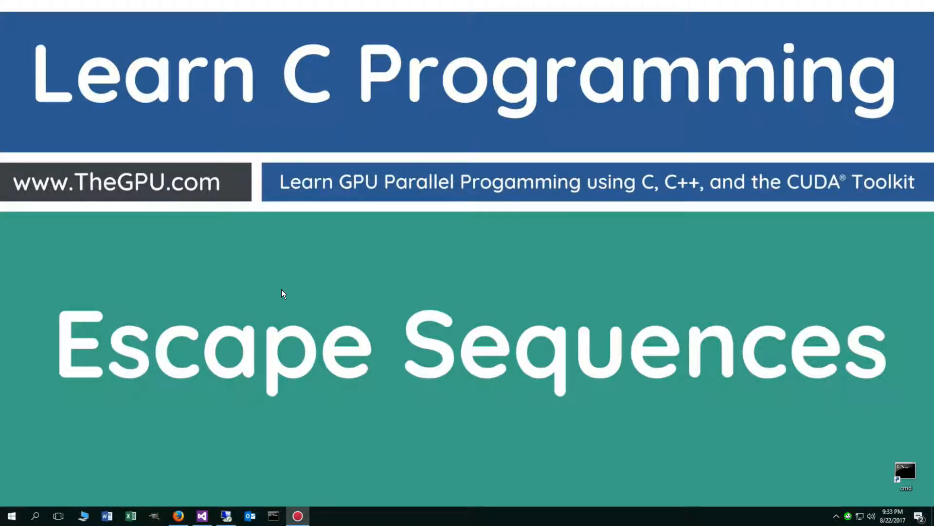
mouse_move(205, 369)
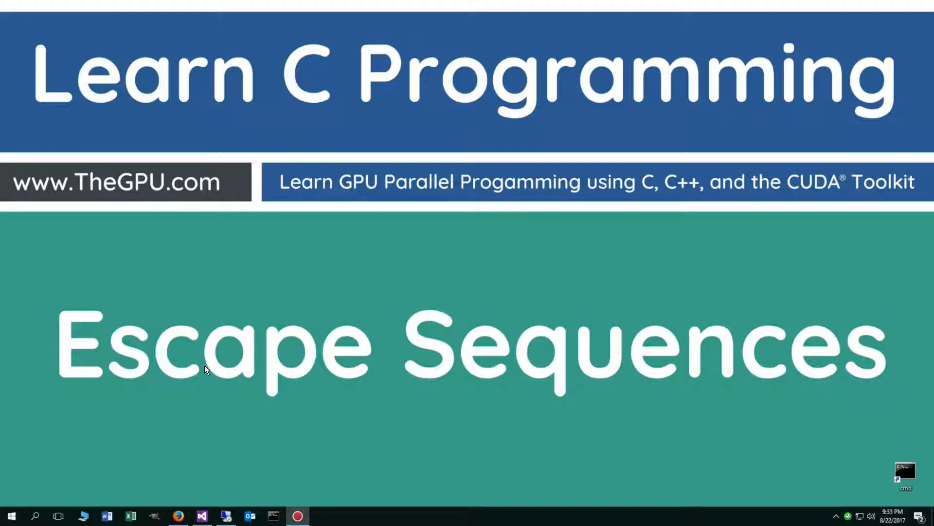
mouse_move(179, 515)
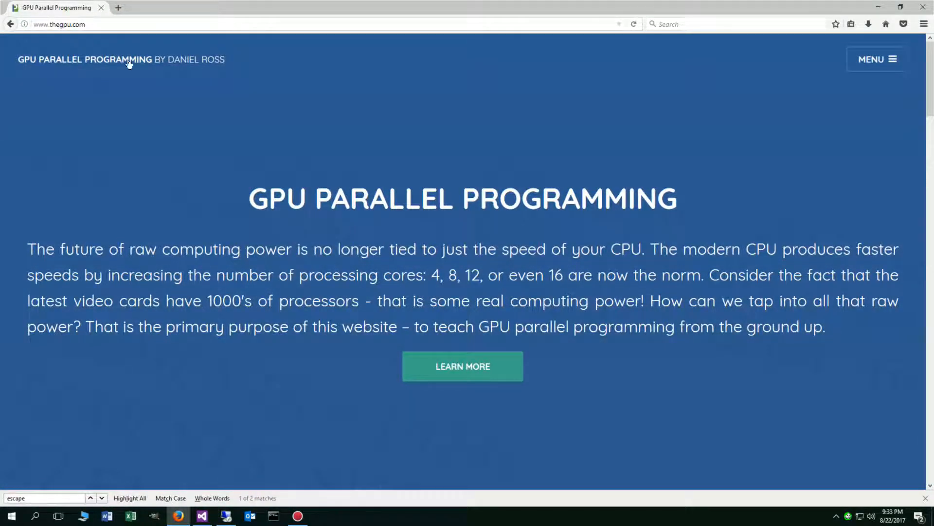
Step: Navigate from the TheGPU.com home page via MENU to the C Tutorials list
left_click(876, 59)
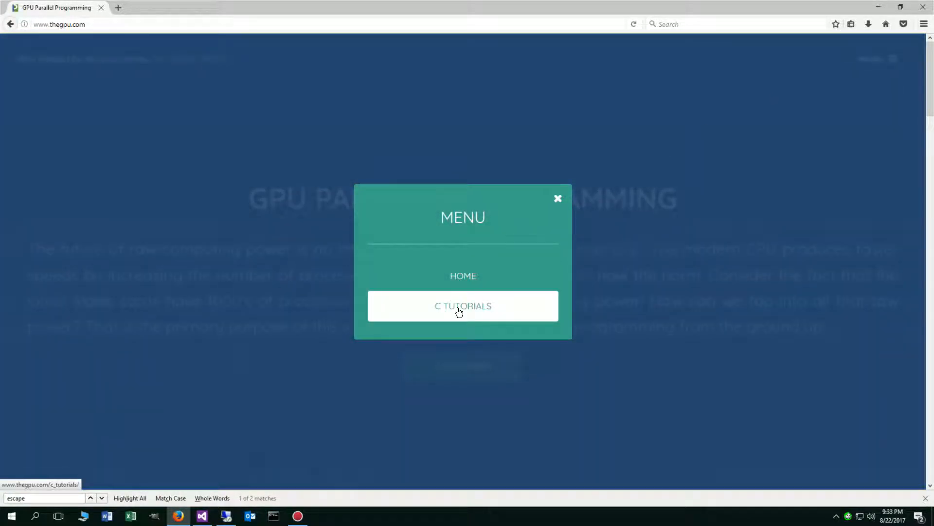
left_click(463, 305)
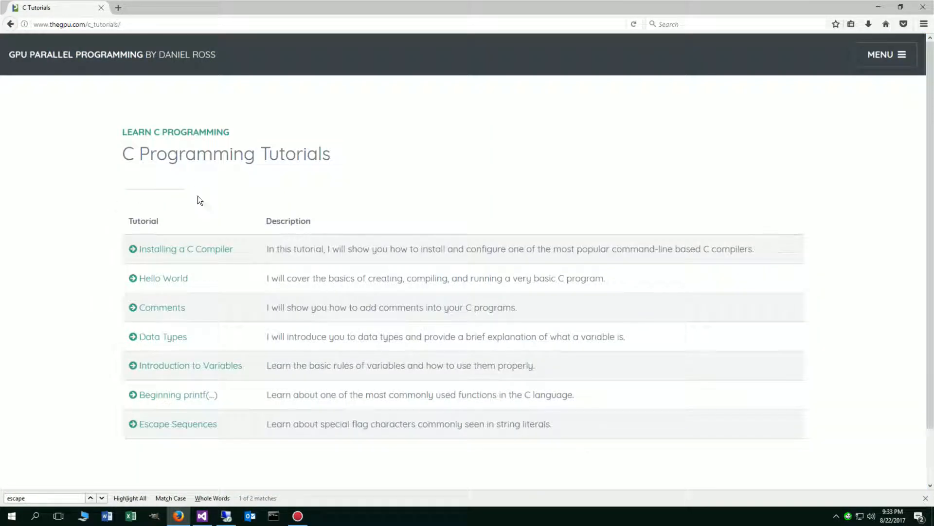
mouse_move(158, 431)
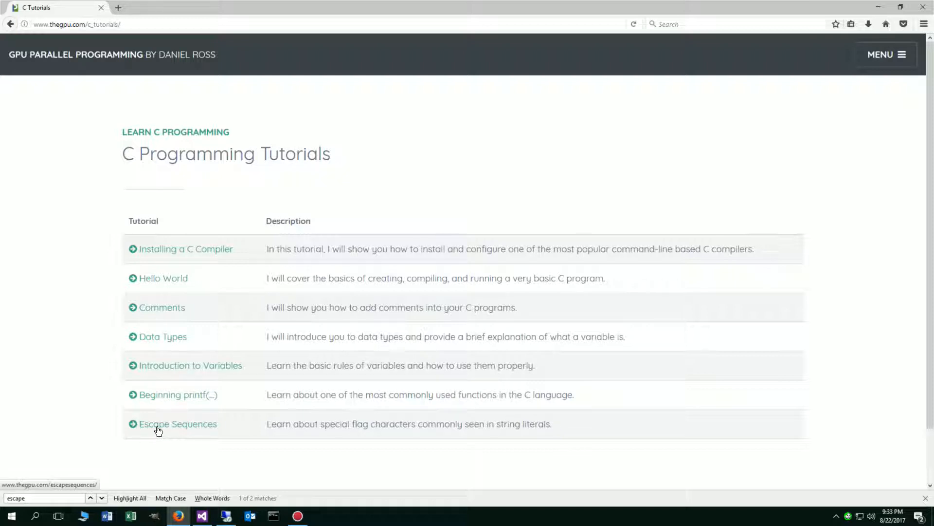
Step: Open the Escape Sequences tutorial and highlight the % specifier and the Hello World! literal
left_click(177, 424)
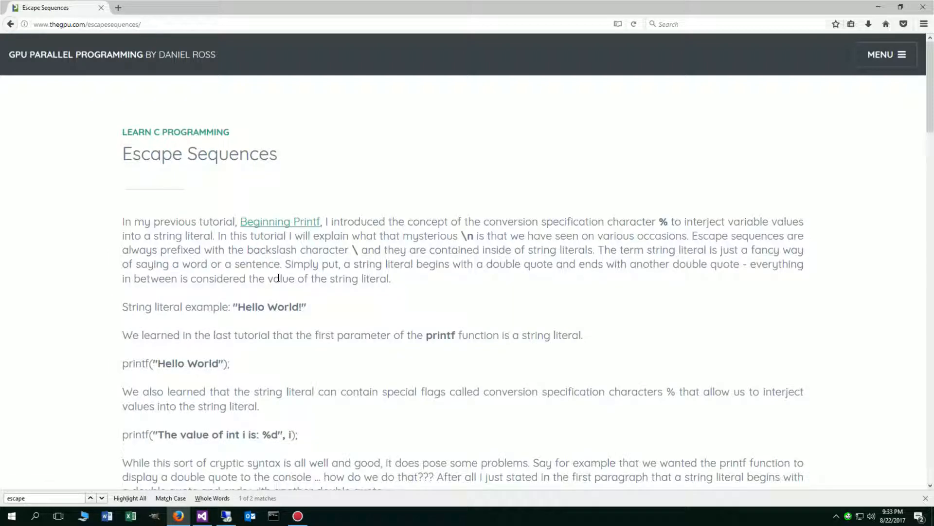
mouse_move(288, 230)
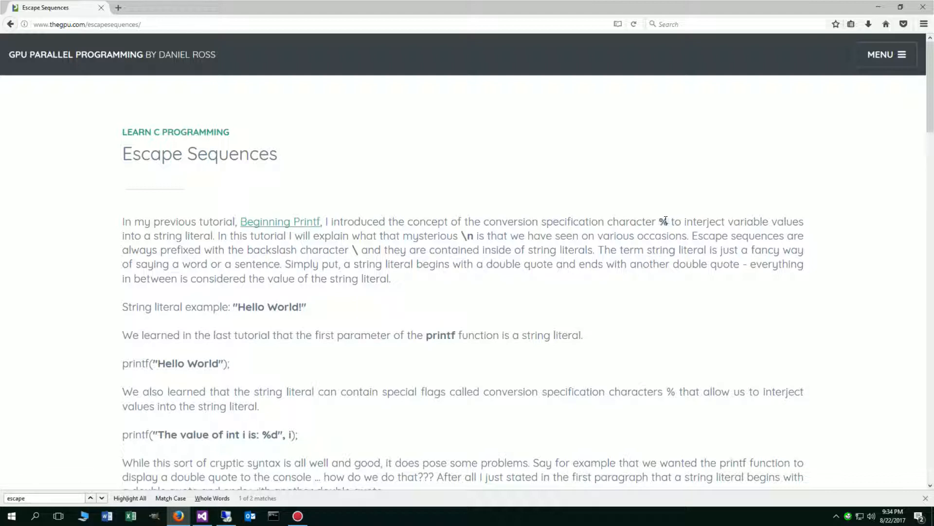
double_click(662, 221)
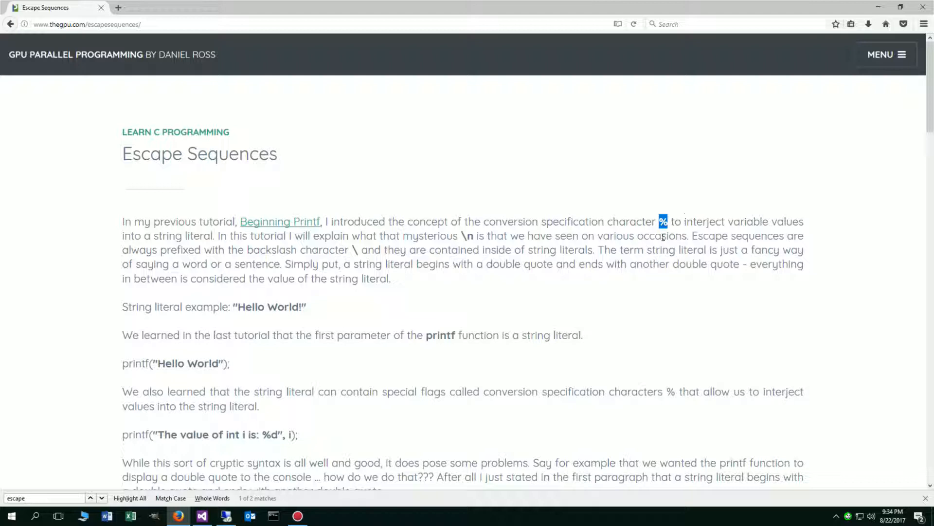
mouse_move(701, 233)
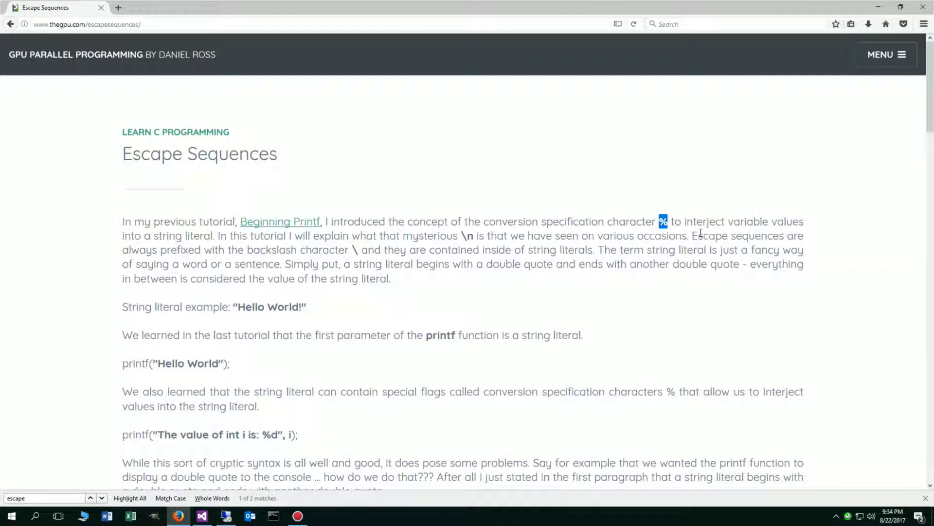
mouse_move(276, 240)
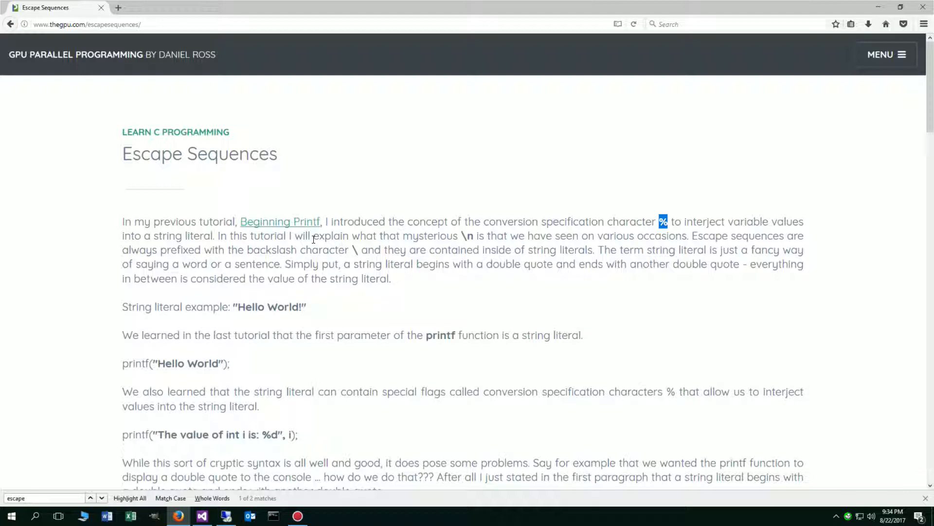
mouse_move(466, 235)
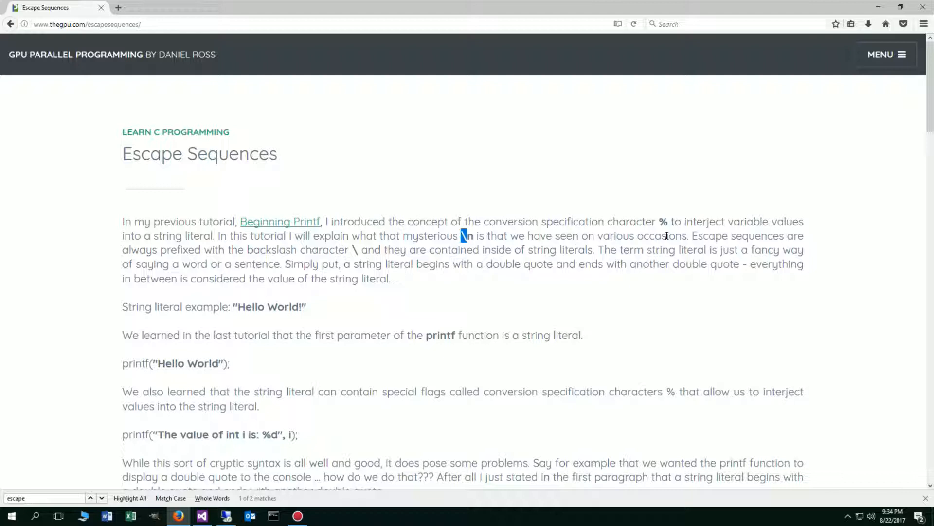
mouse_move(614, 250)
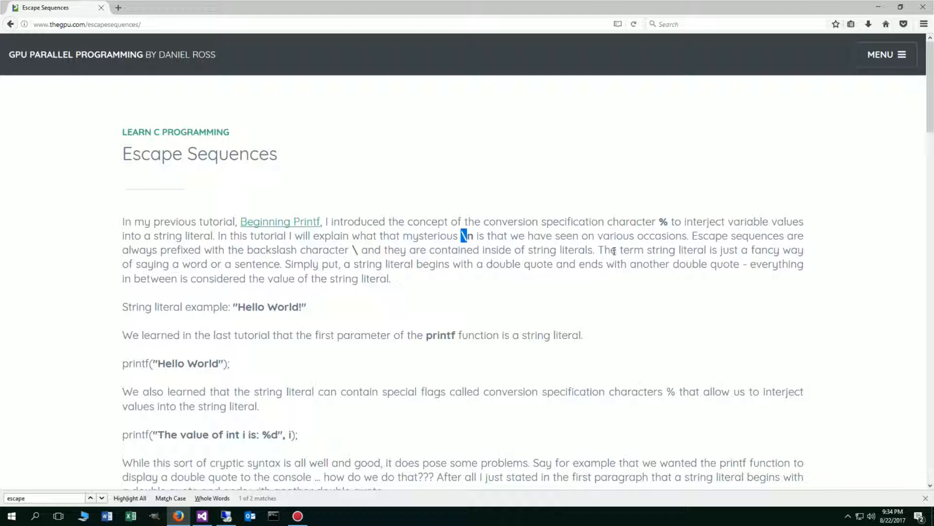
mouse_move(350, 250)
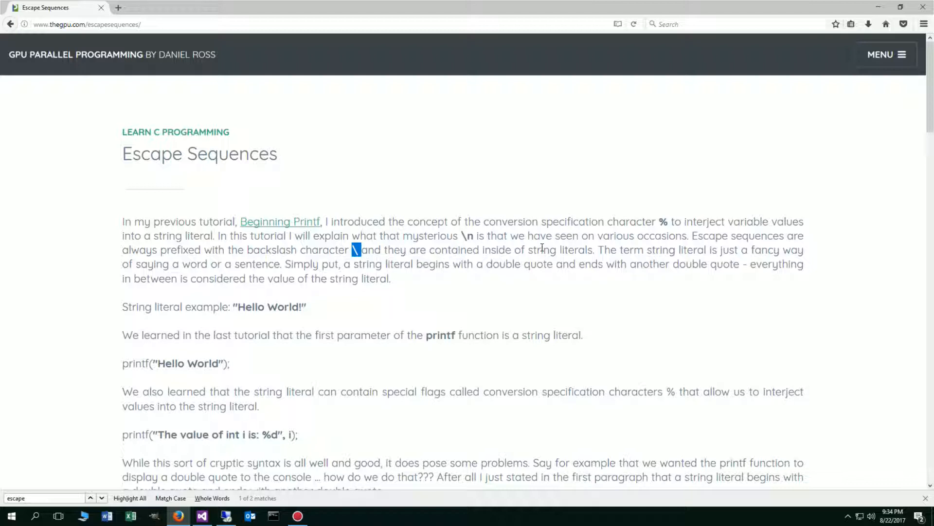
mouse_move(659, 250)
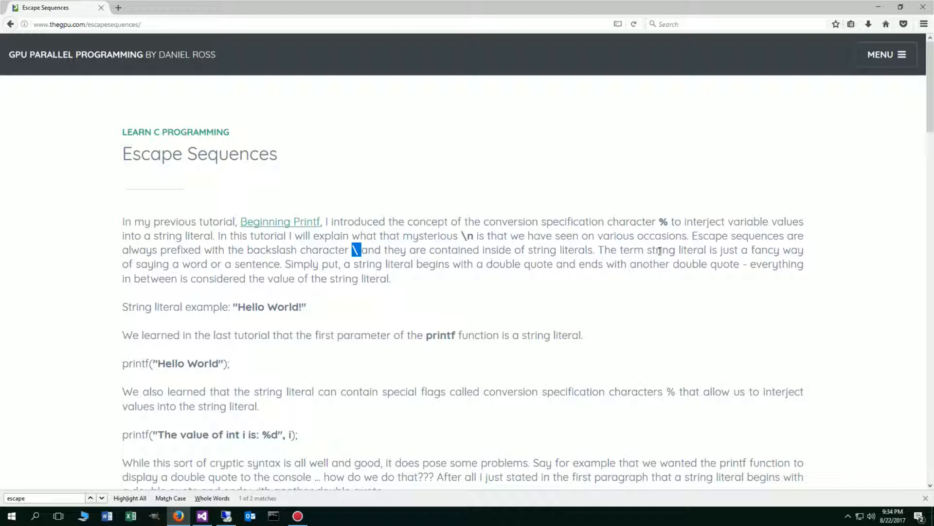
mouse_move(176, 266)
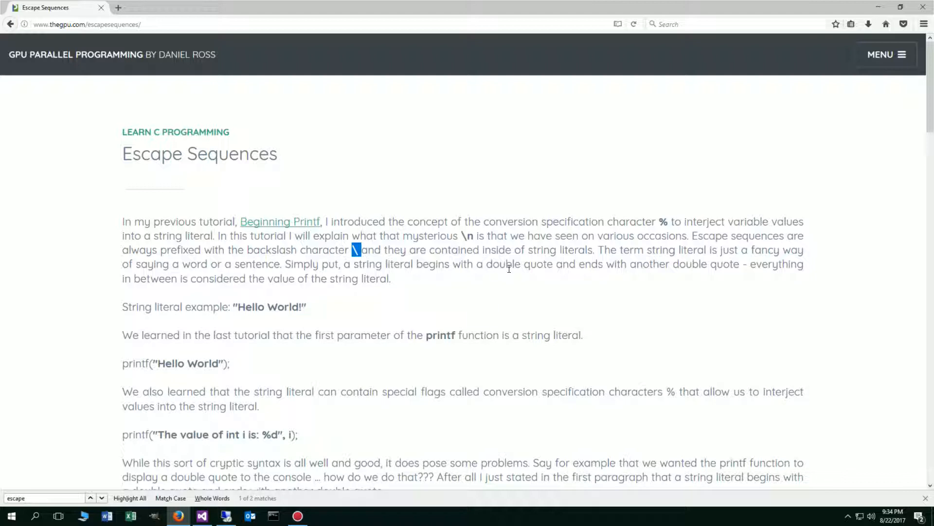
mouse_move(707, 288)
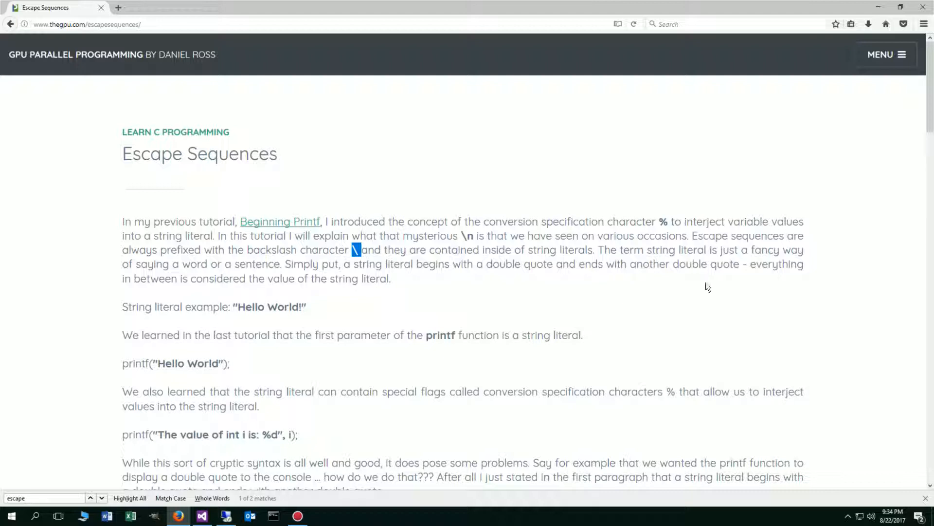
mouse_move(367, 321)
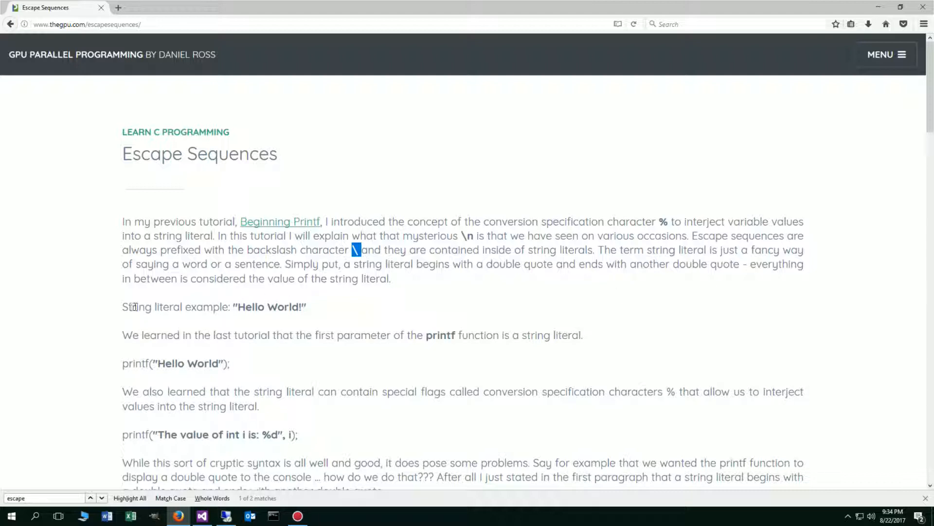
double_click(269, 306)
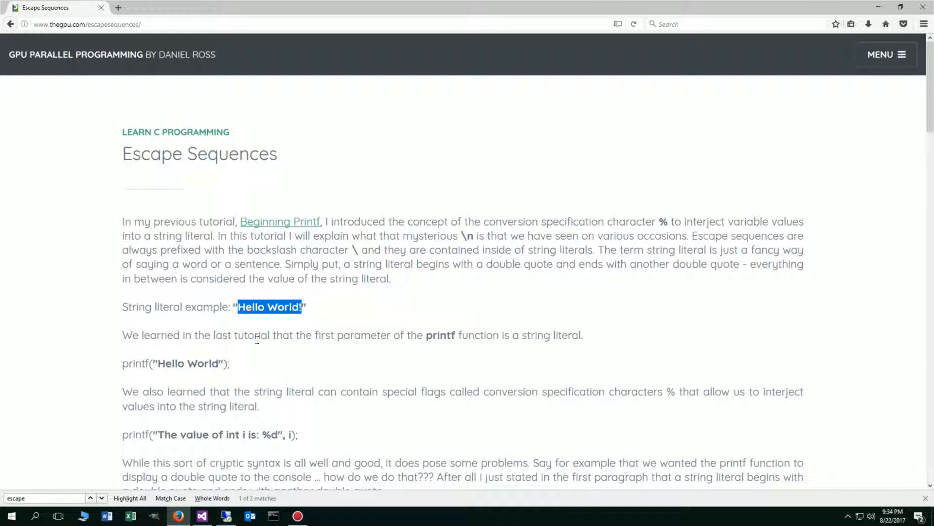
mouse_move(492, 353)
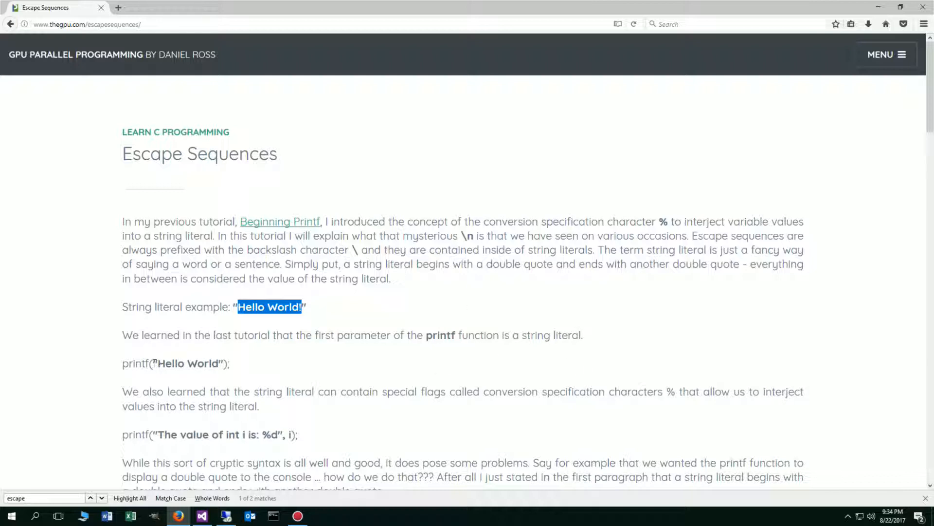
left_click(91, 497)
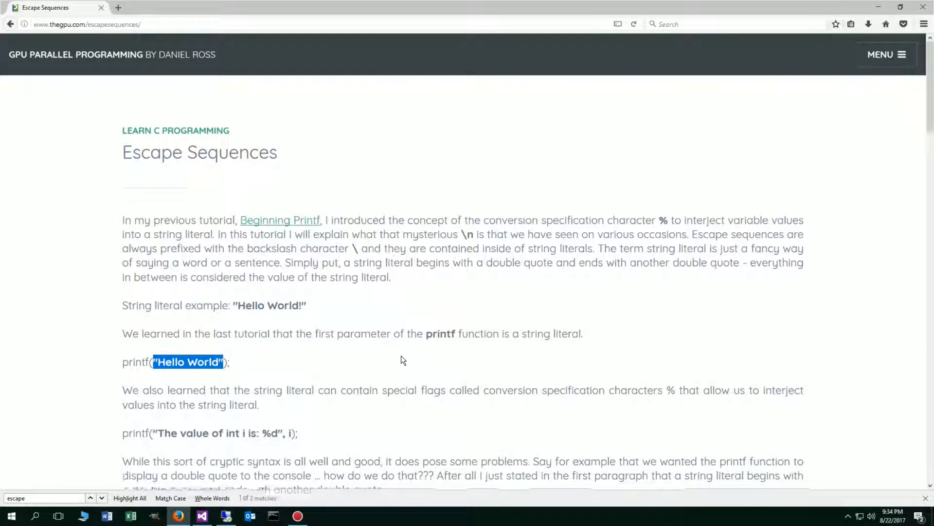
scroll("down", 3)
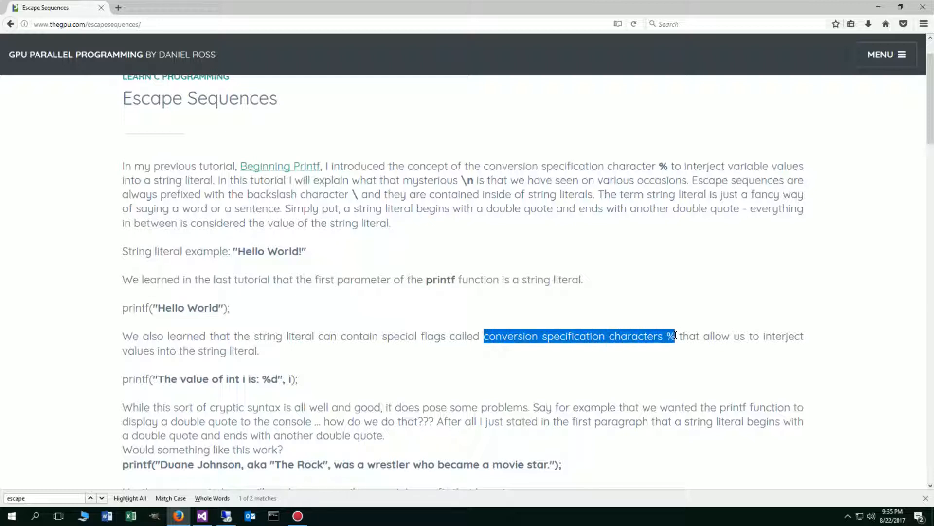
mouse_move(708, 341)
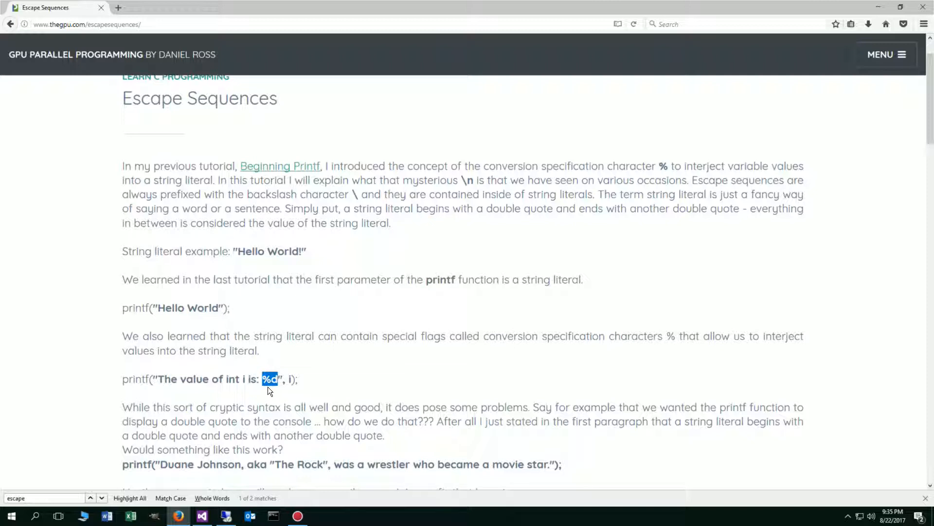
mouse_move(281, 390)
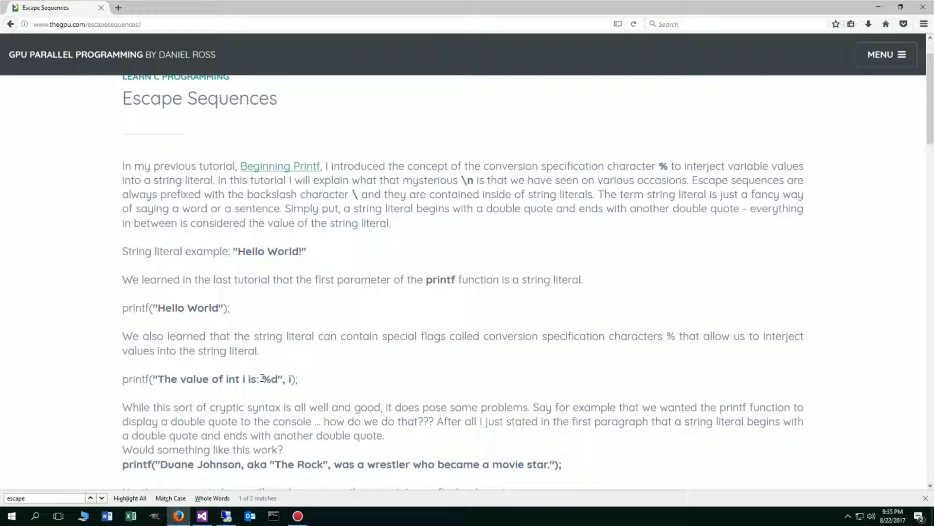
double_click(271, 379)
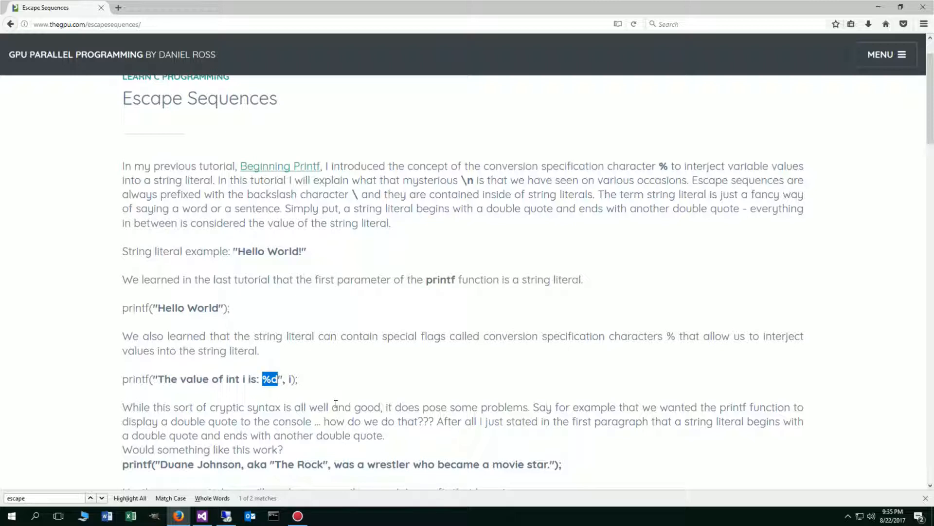
mouse_move(277, 406)
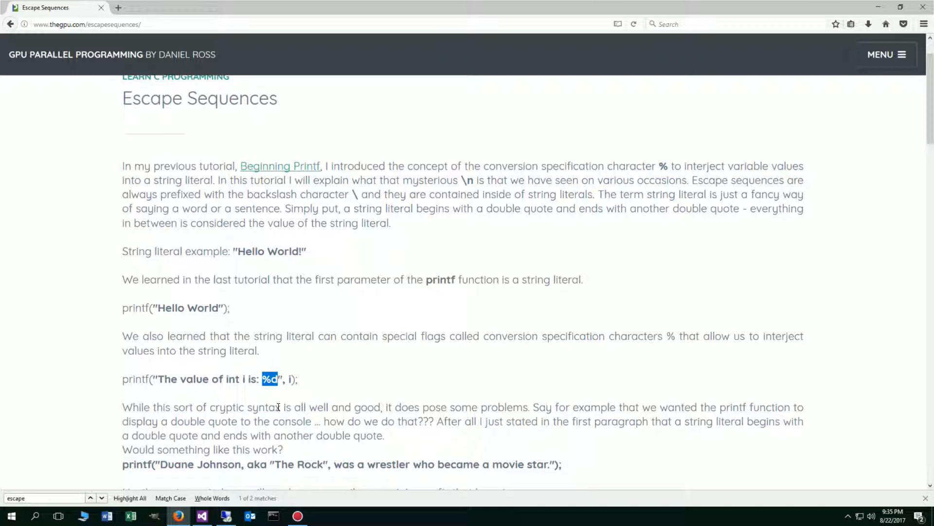
mouse_move(502, 410)
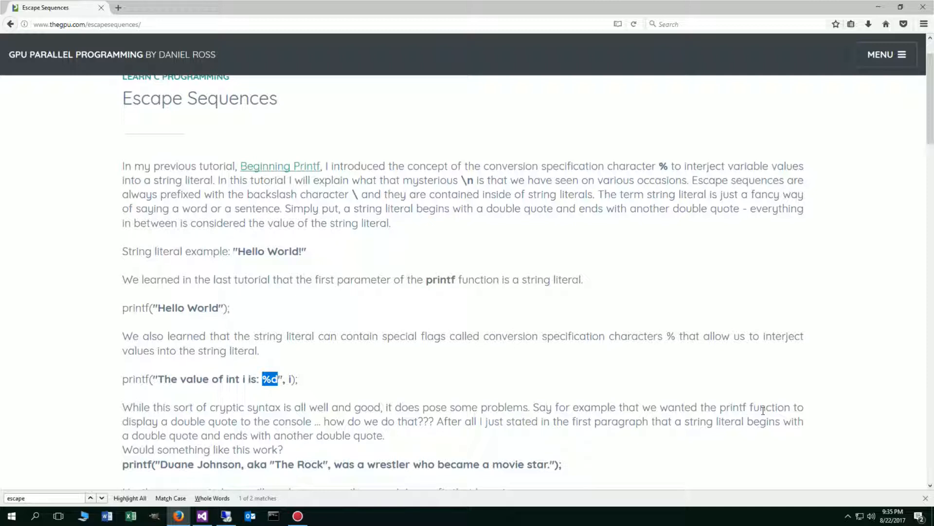
mouse_move(182, 427)
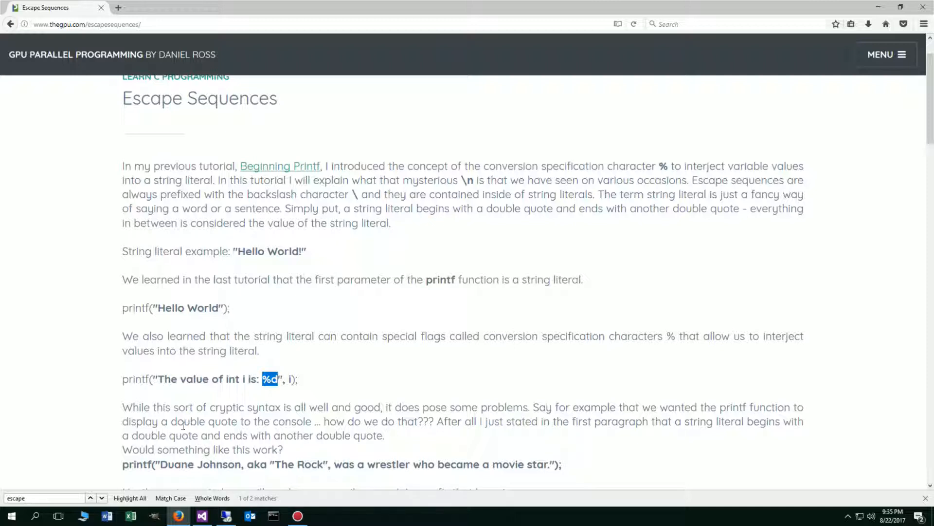
double_click(203, 422)
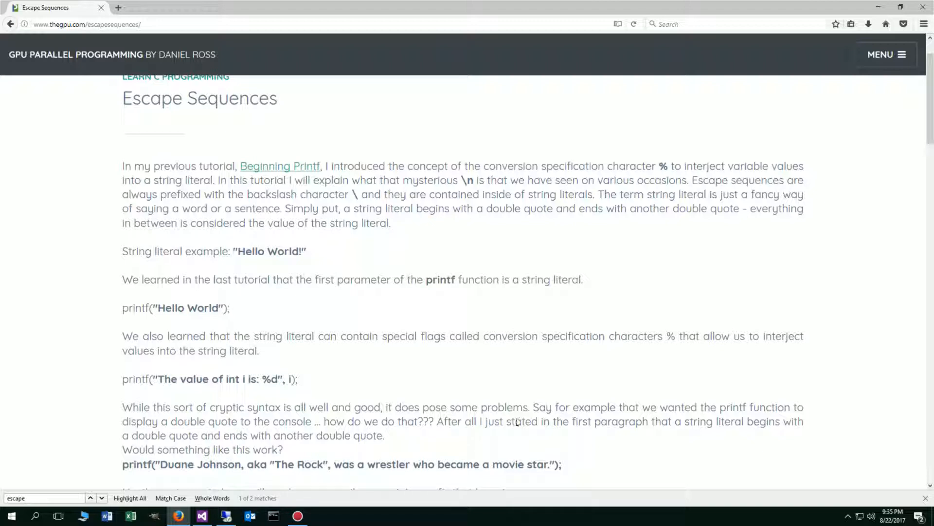
Step: Scroll to the double-quote example and clear the highlighted example sentence
scroll("down", 3)
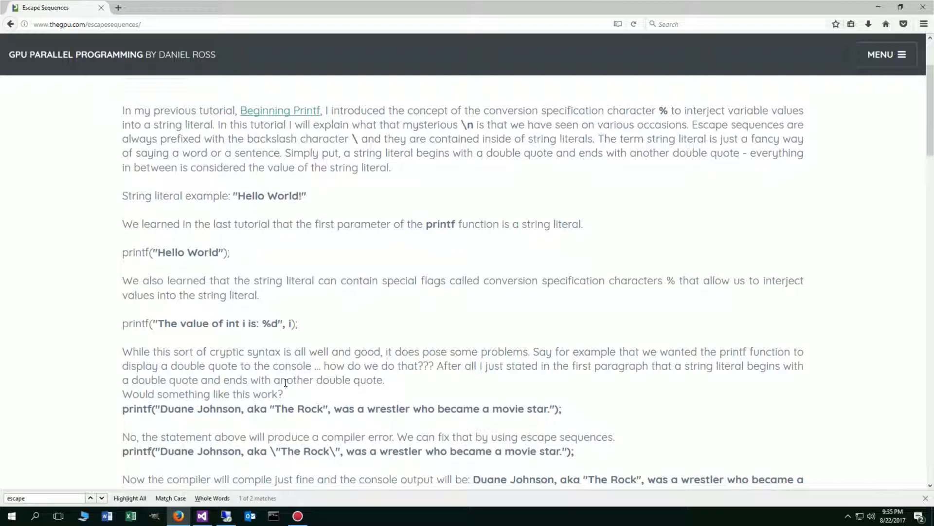
mouse_move(286, 399)
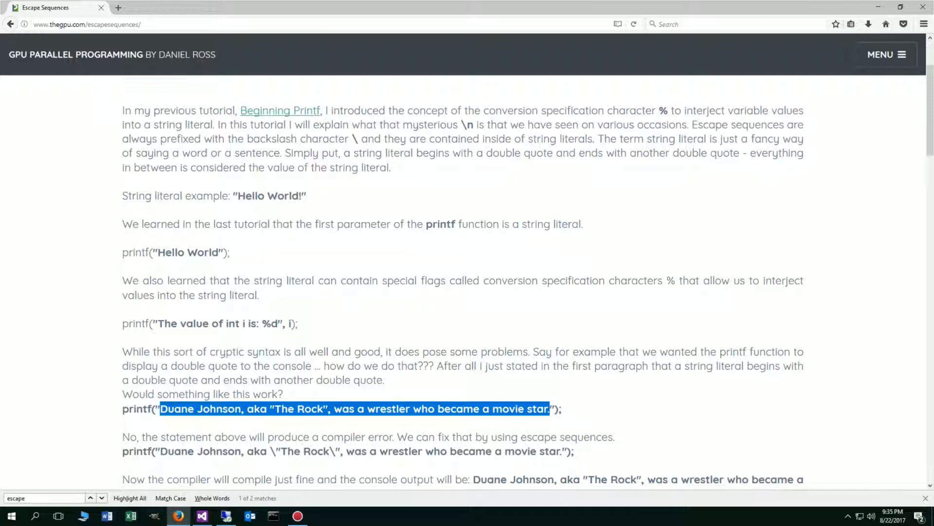
left_click(277, 413)
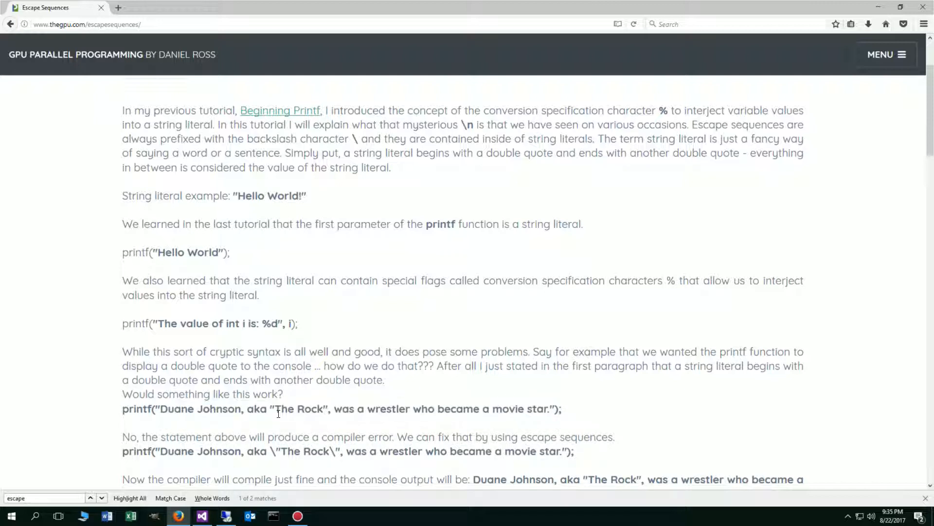
left_click(160, 409)
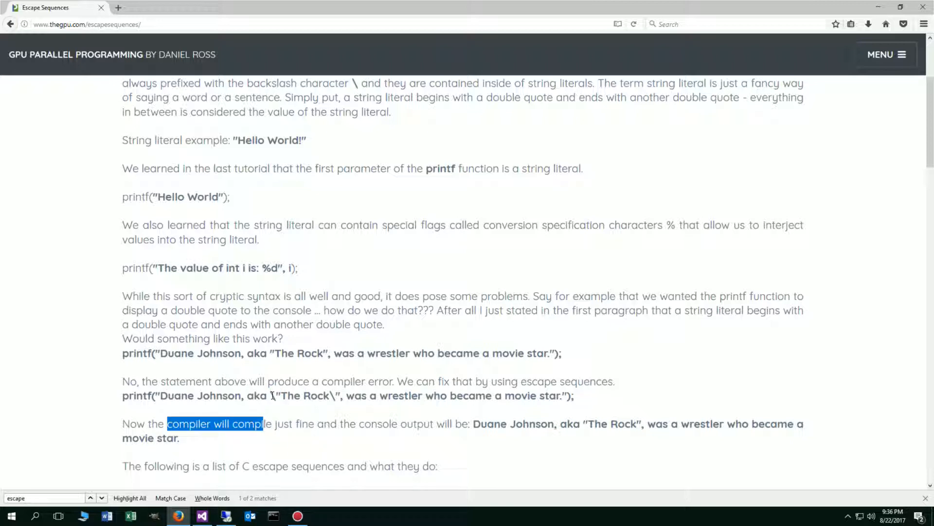
left_click(336, 395)
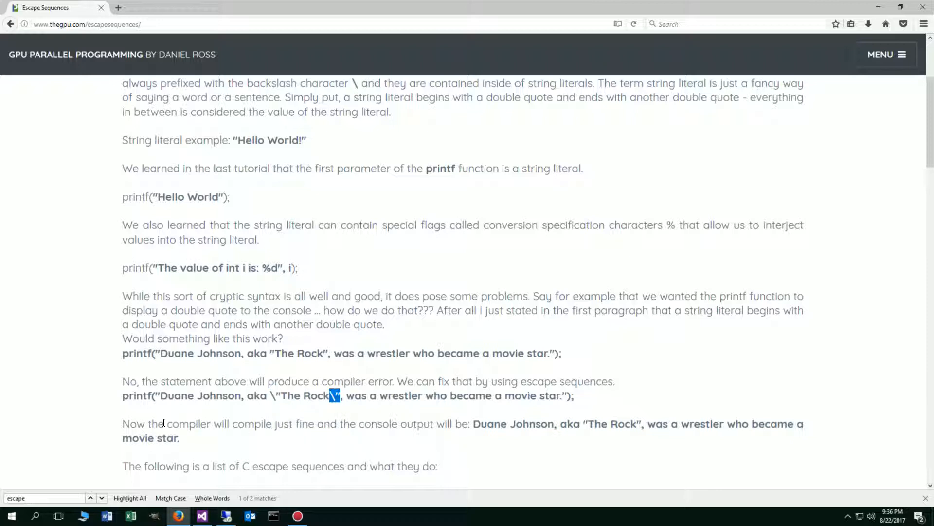
mouse_move(488, 448)
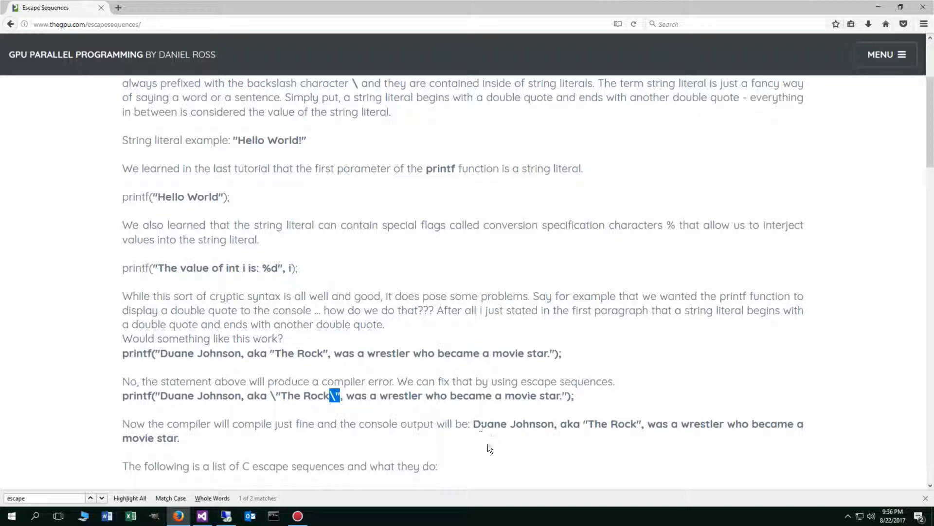
mouse_move(563, 426)
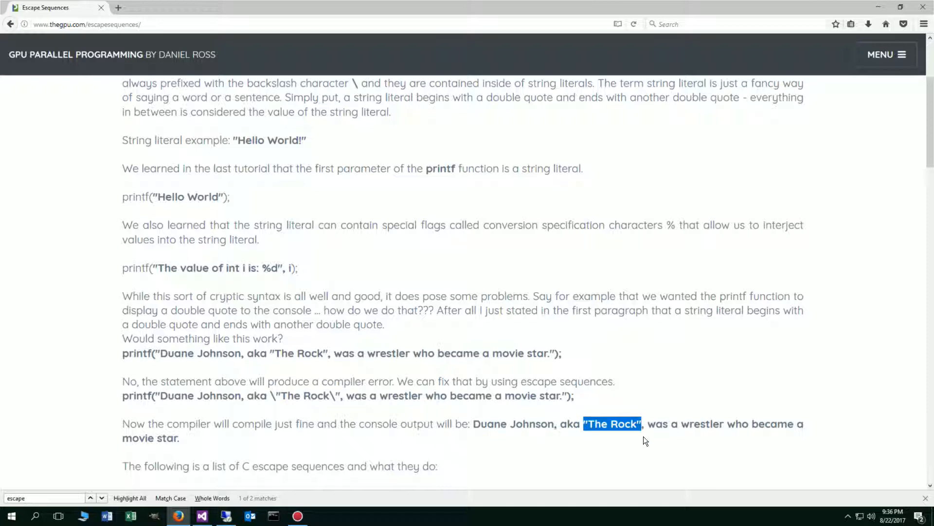
Step: Scroll further down to the bulleted list of C escape sequences
scroll("down", 3)
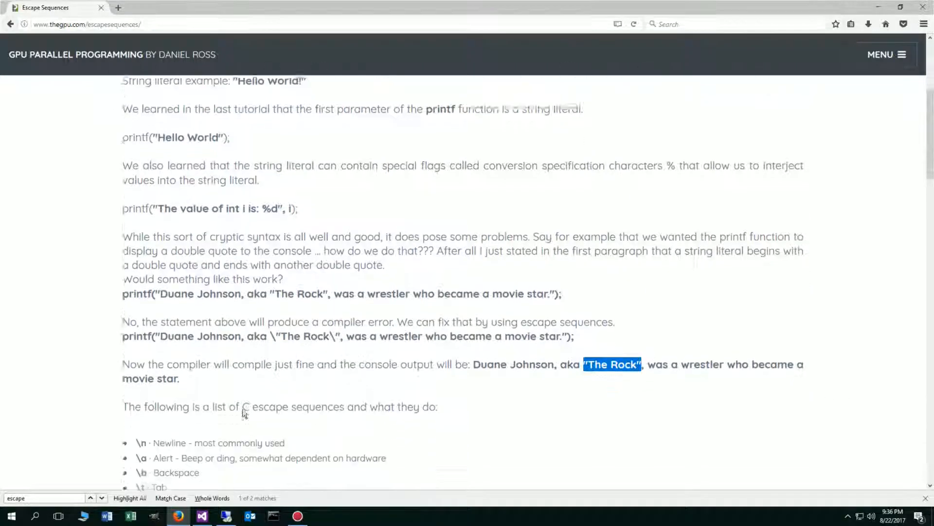
scroll("down", 3)
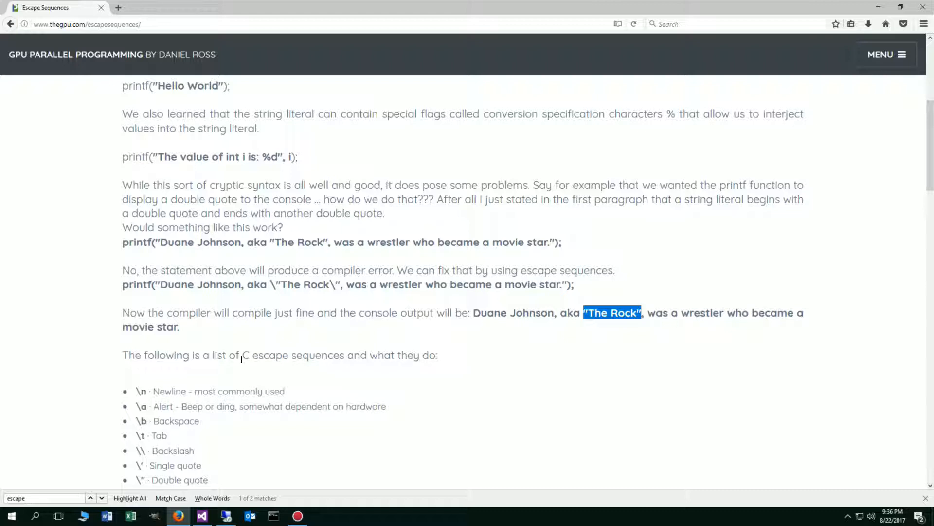
mouse_move(301, 379)
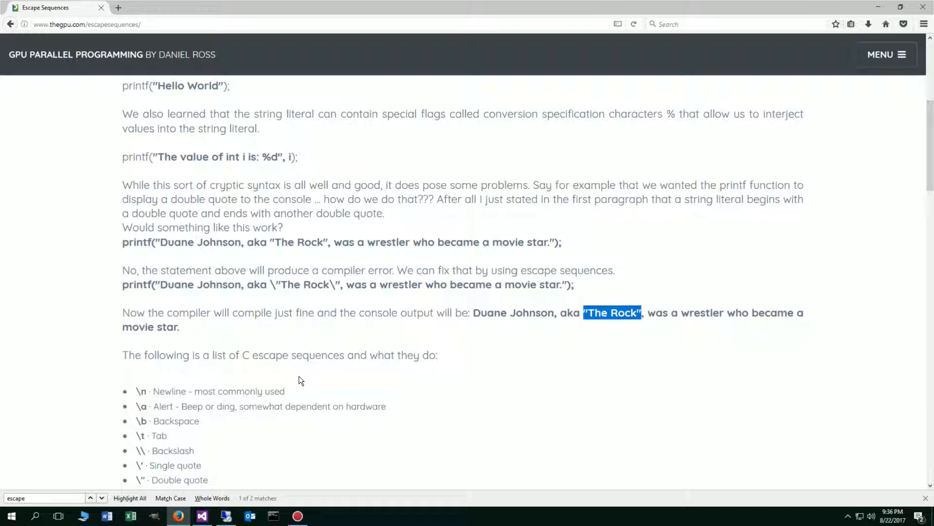
scroll("down", 3)
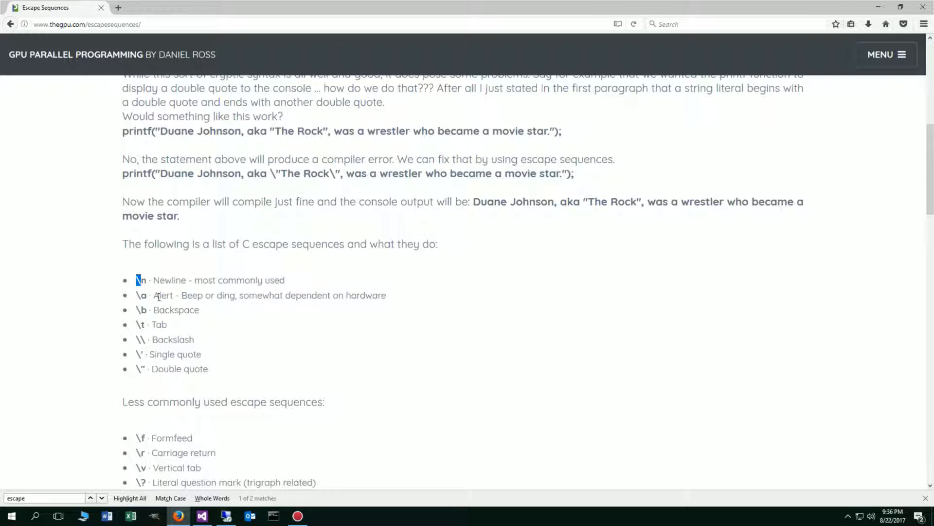
mouse_move(332, 305)
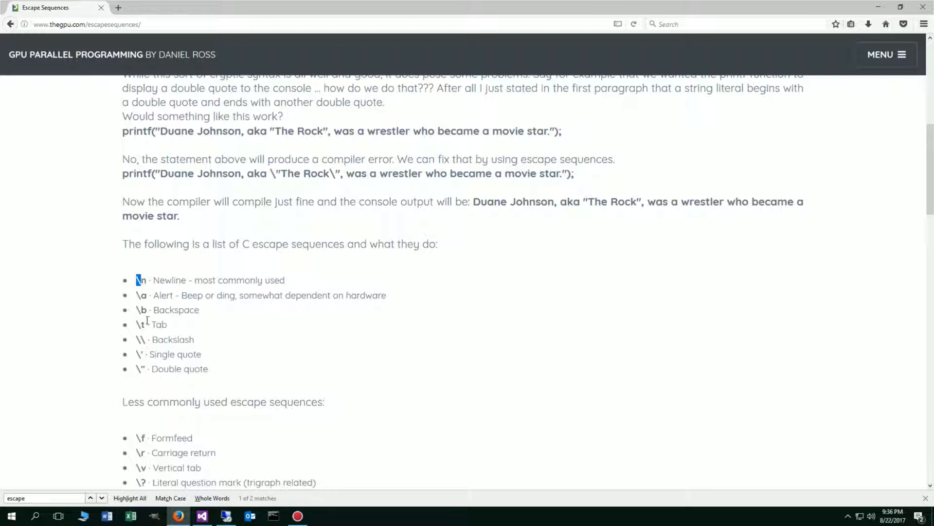
mouse_move(138, 310)
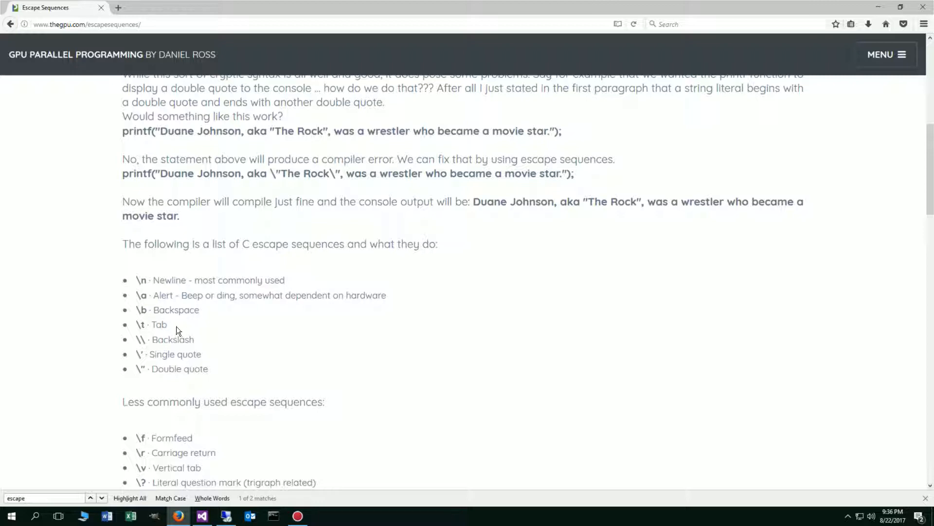
mouse_move(140, 338)
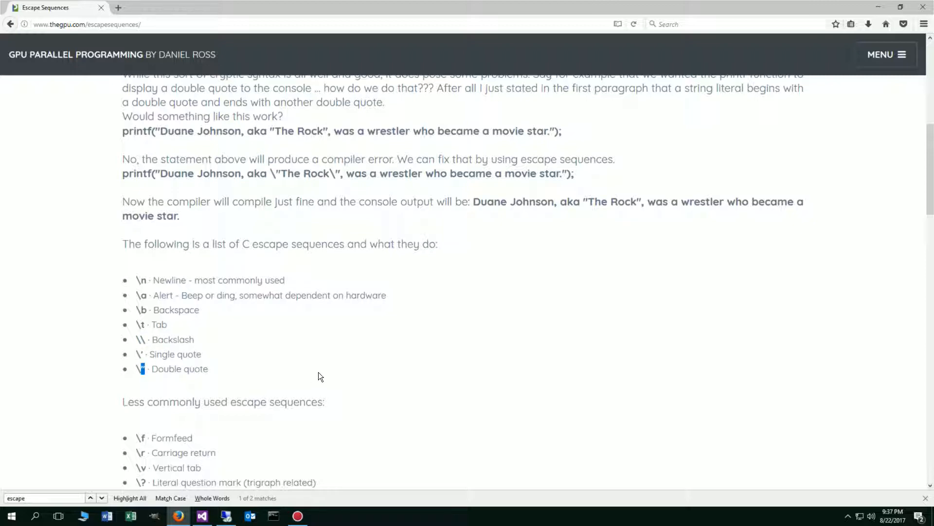
Step: Scroll past the less common escape sequences to the 'Open the command prompt' section
scroll("down", 3)
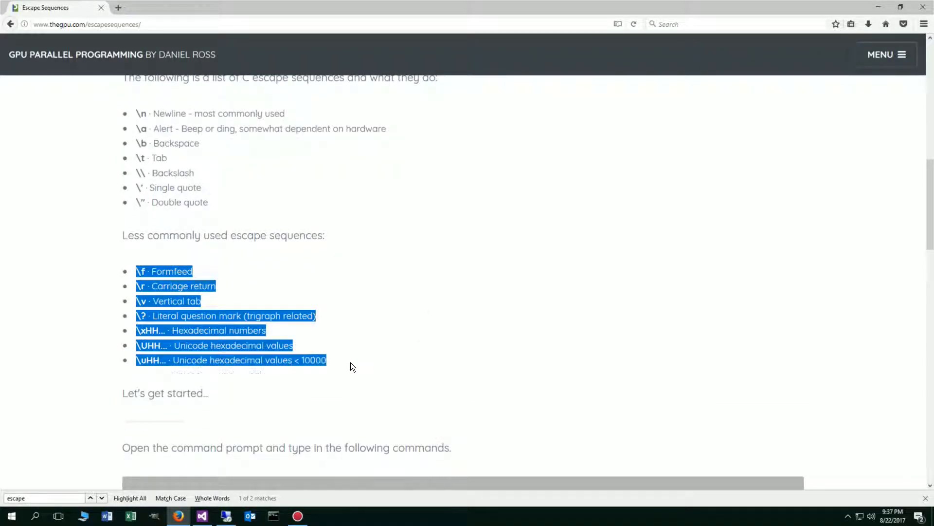
mouse_move(298, 295)
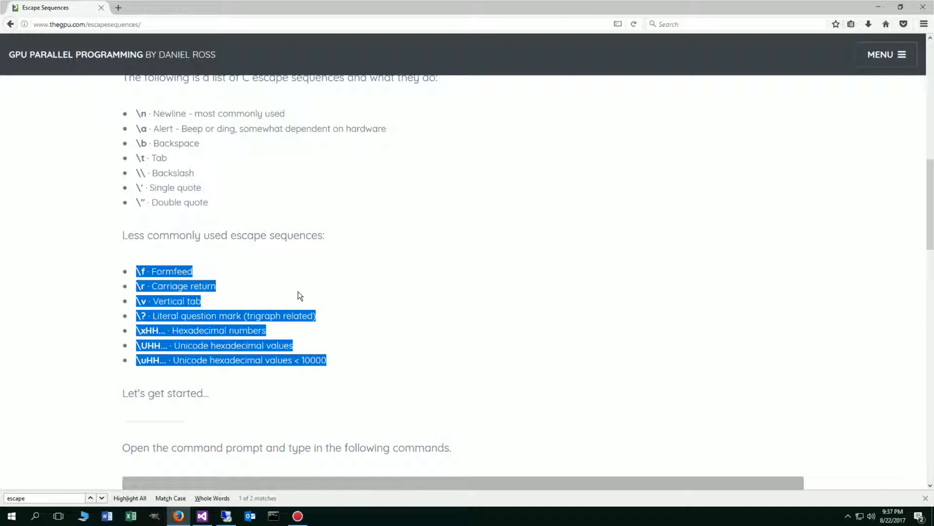
left_click(334, 367)
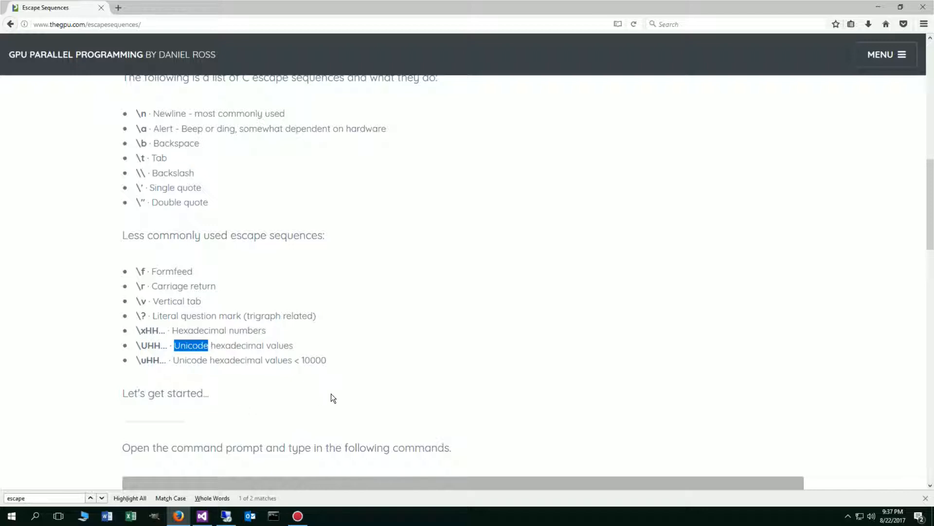
scroll("down", 3)
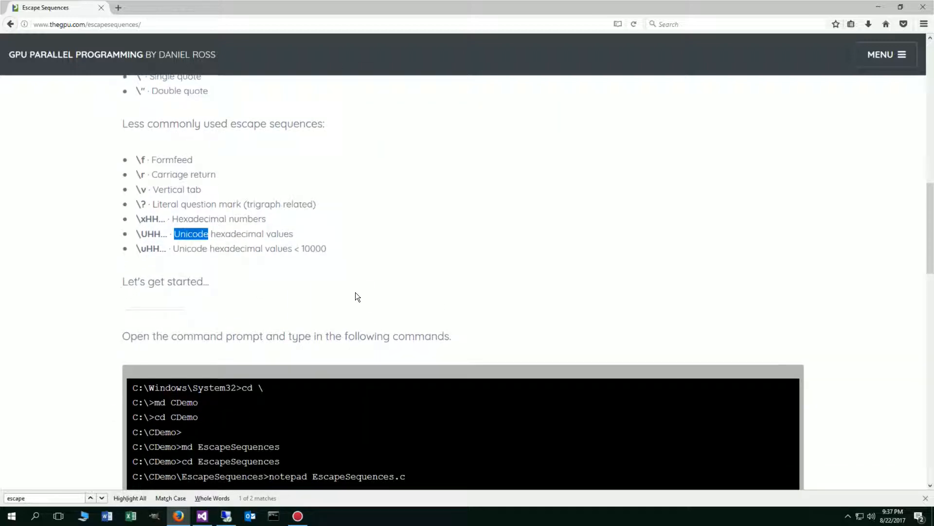
scroll("down", 3)
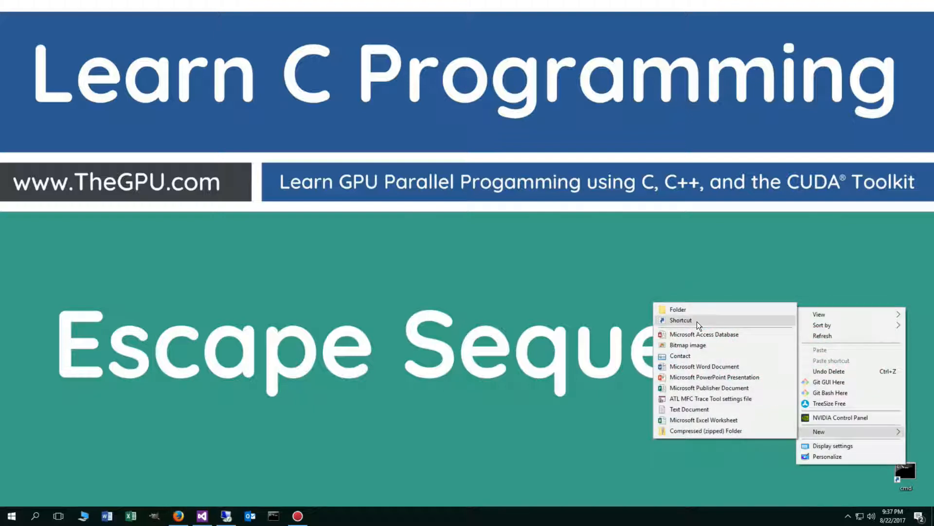
Step: Create a second desktop shortcut, cmd (2), through the Create Shortcut wizard
left_click(681, 320)
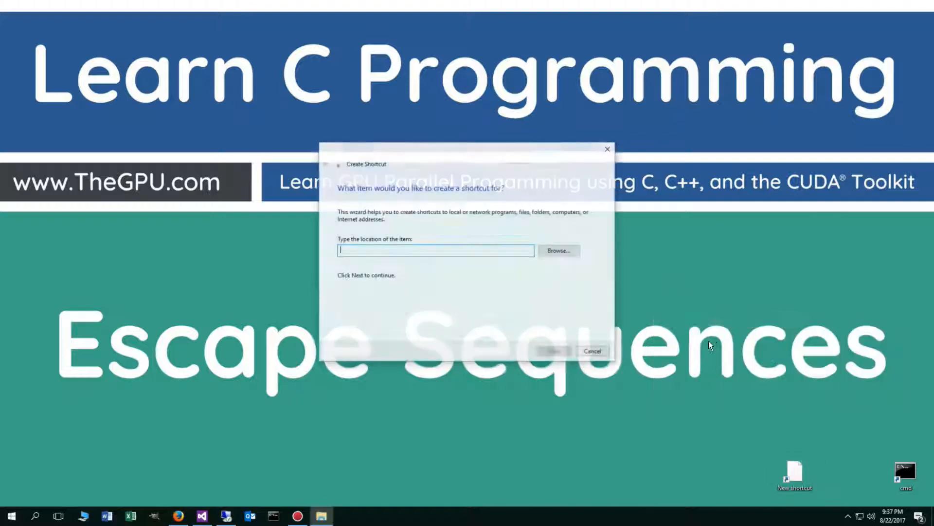
left_click(549, 351)
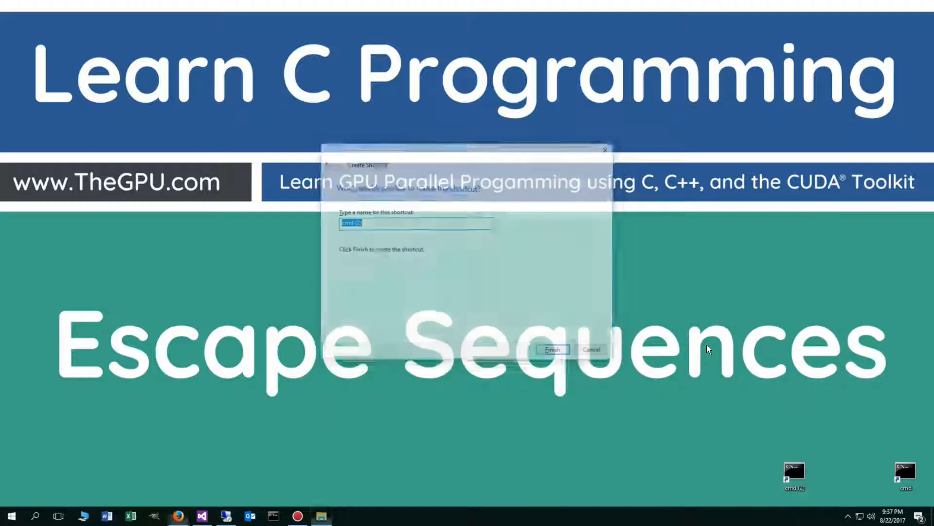
left_click(552, 349)
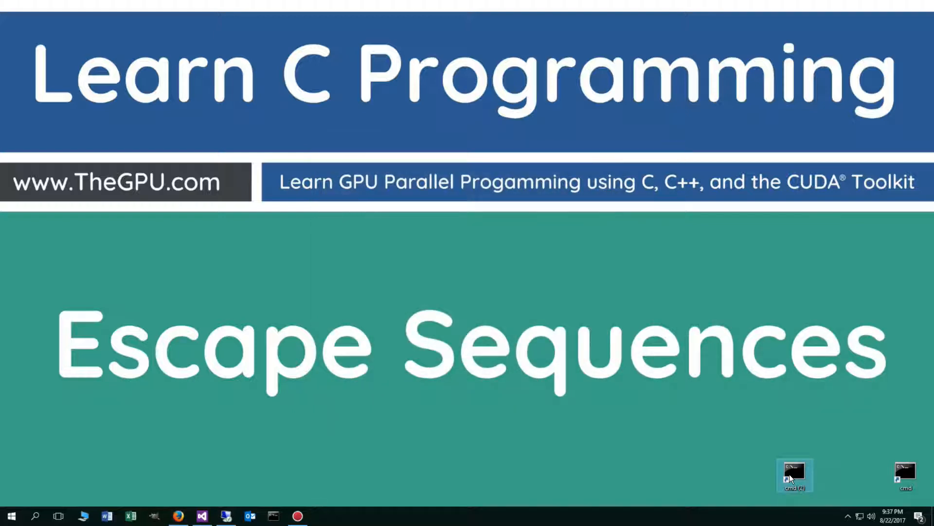
Step: Launch a command prompt and run gcc with no arguments to confirm the compiler responds
double_click(795, 470)
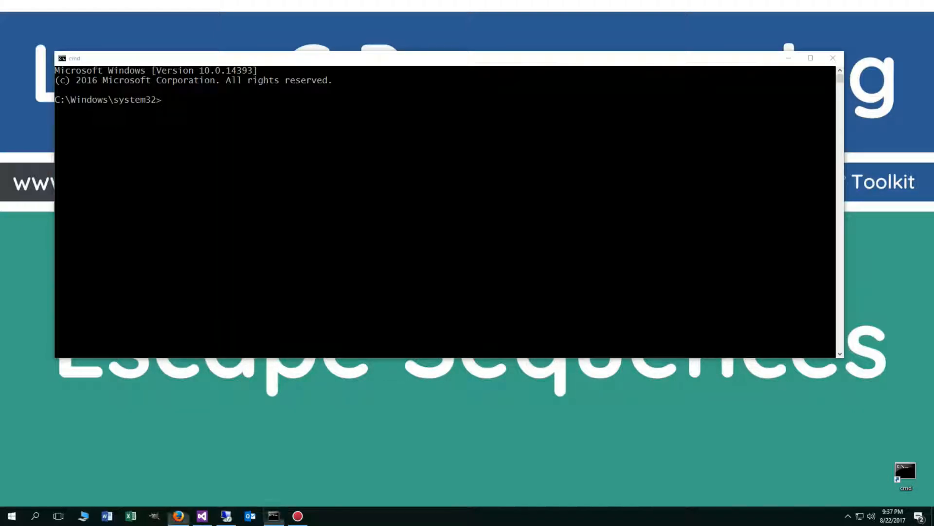
mouse_move(427, 191)
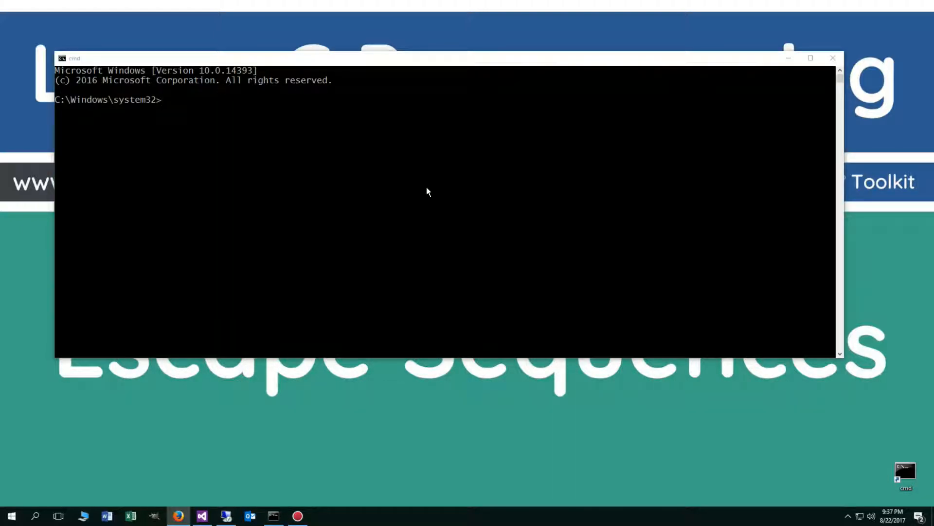
type("gcc")
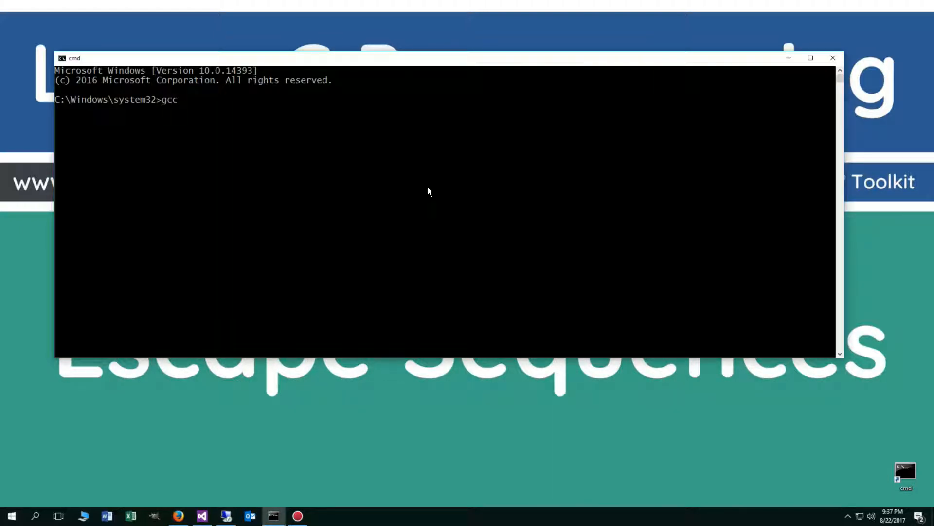
key("Return")
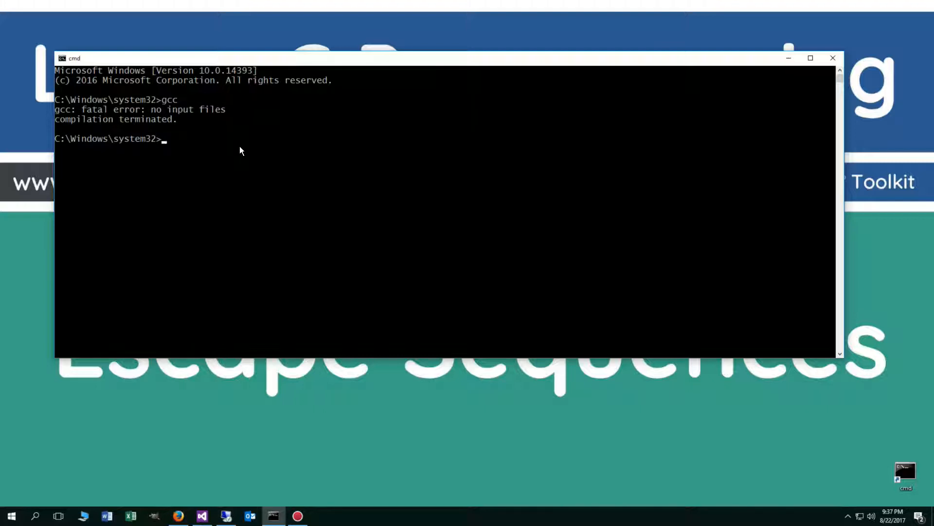
mouse_move(326, 198)
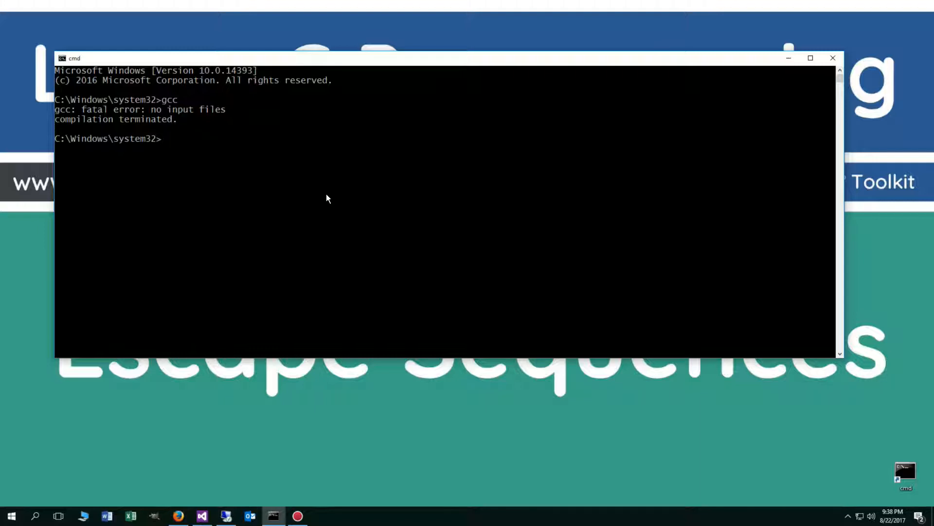
mouse_move(282, 140)
type("cd \\")
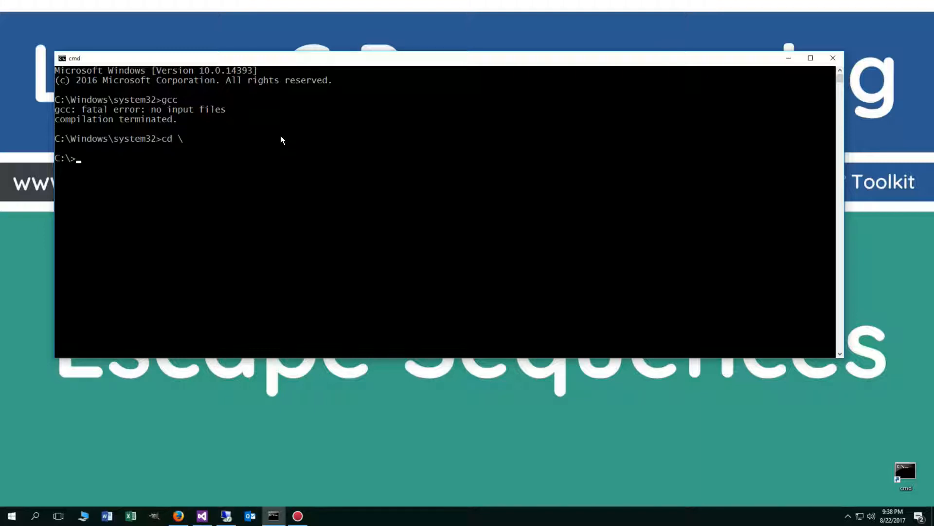
Step: Create the CDemo folder and an EscapeSequences folder inside it with md
type("md")
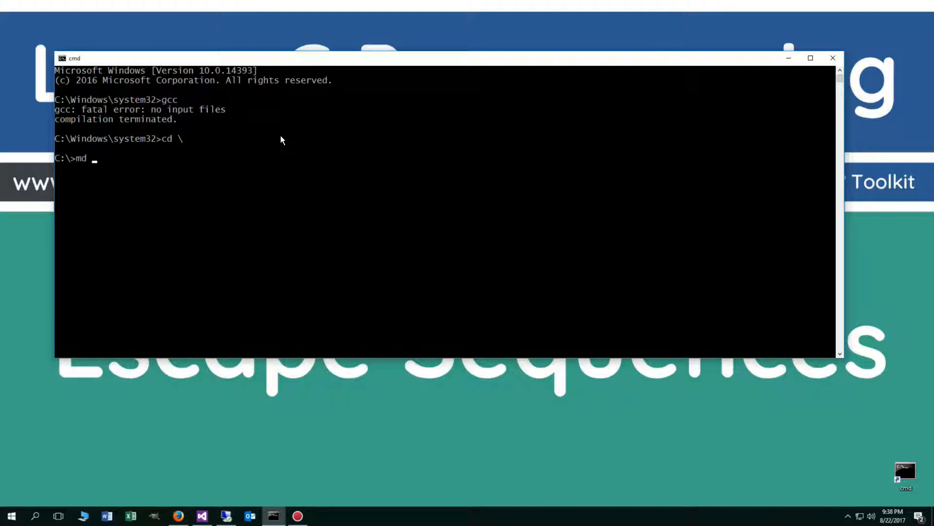
type("CDemo")
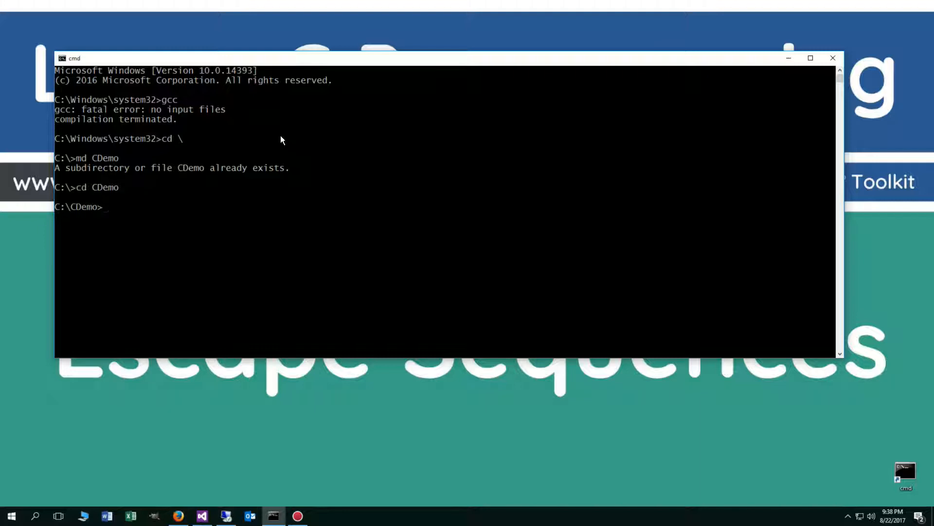
type("md Es")
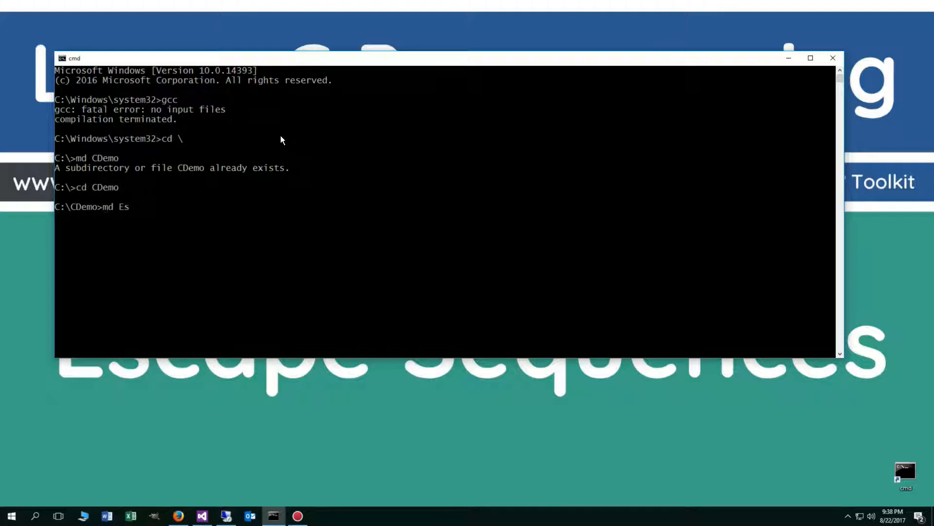
type("cape")
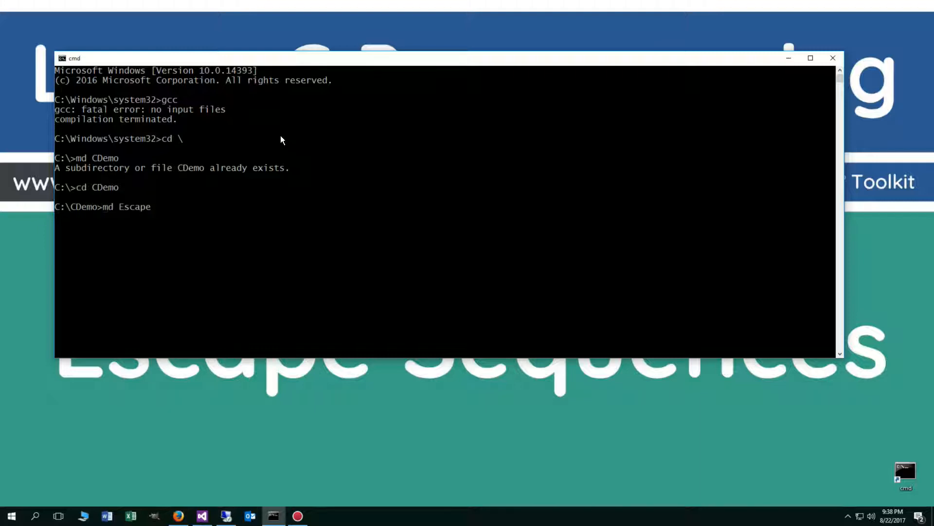
type("Seq")
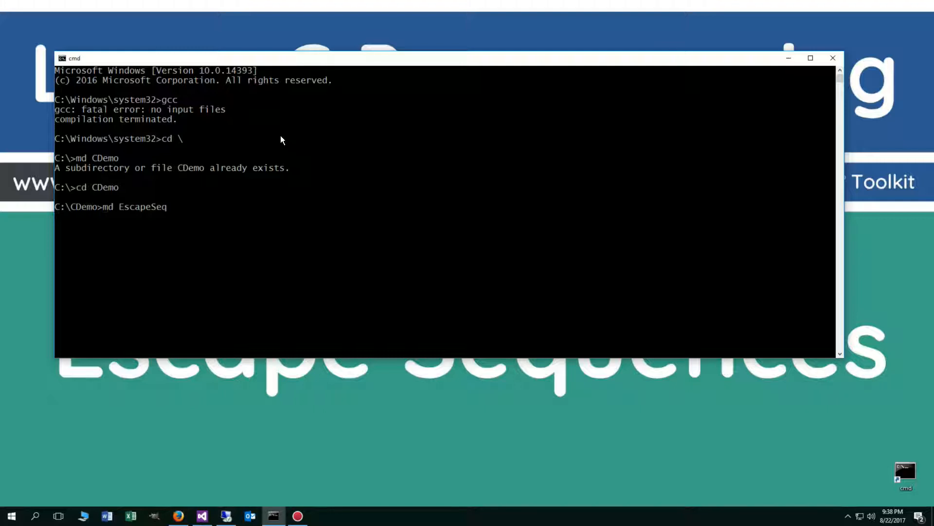
key("Return")
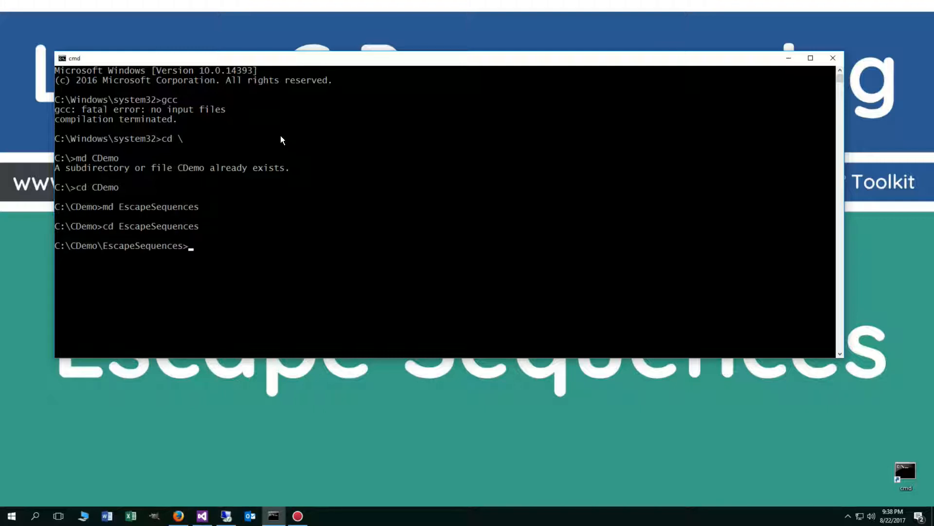
Step: Start a new EscapeSequences.c file in Notepad from the command line
type("notepad")
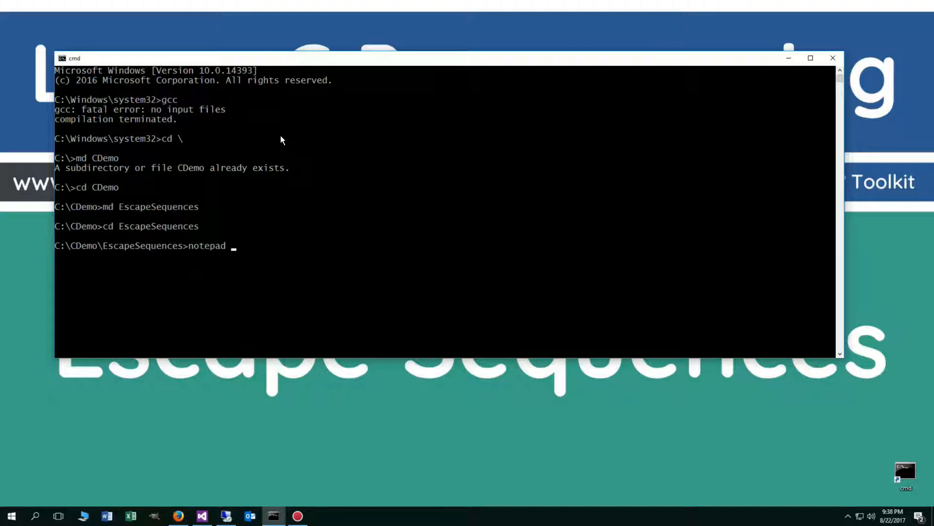
type("Escap")
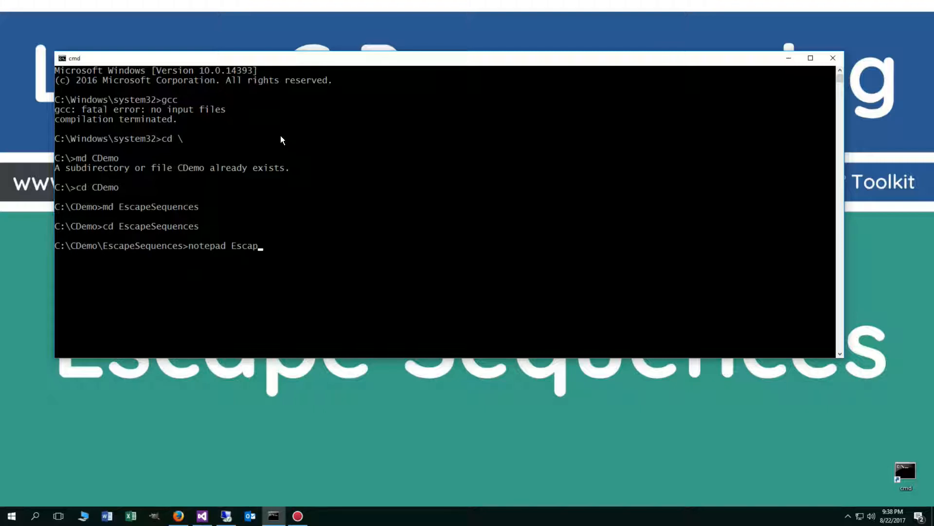
type("eSequ")
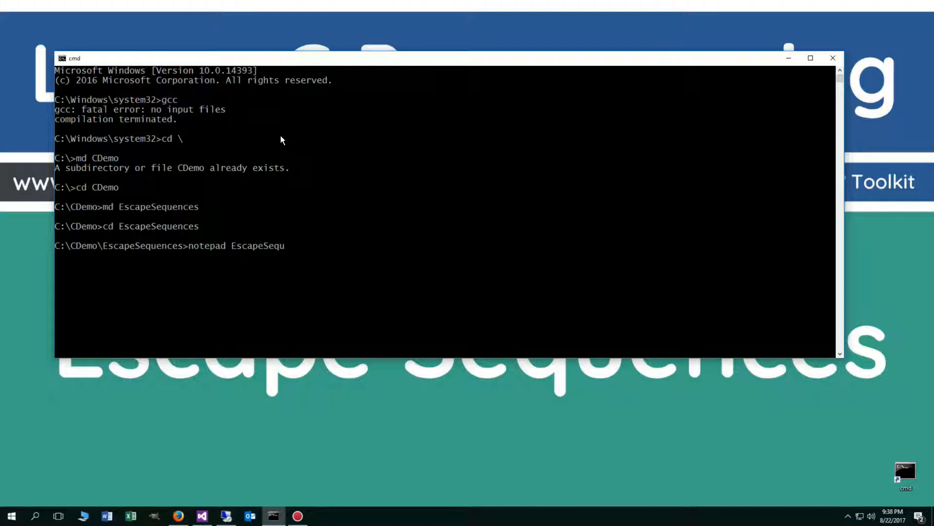
type("ences.c")
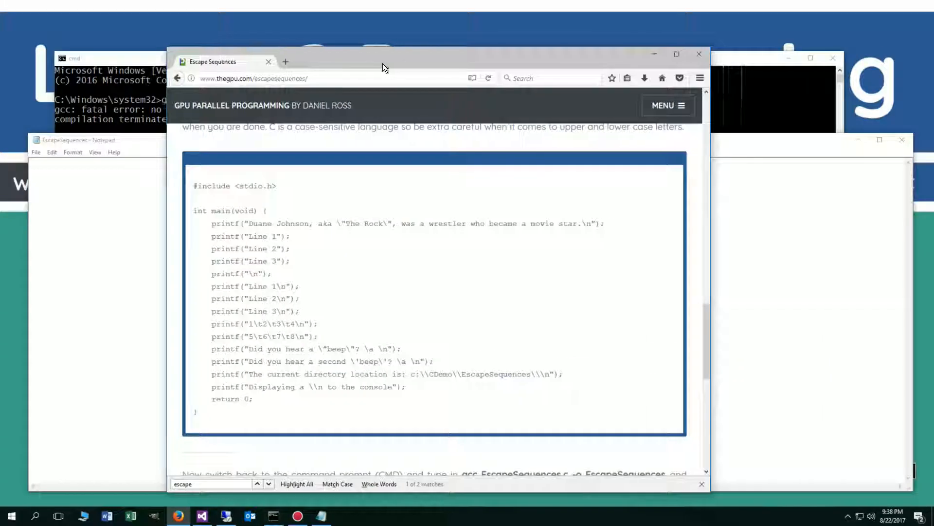
Step: Bring the empty EscapeSequences file in Notepad to the front over the tutorial page
left_click(676, 54)
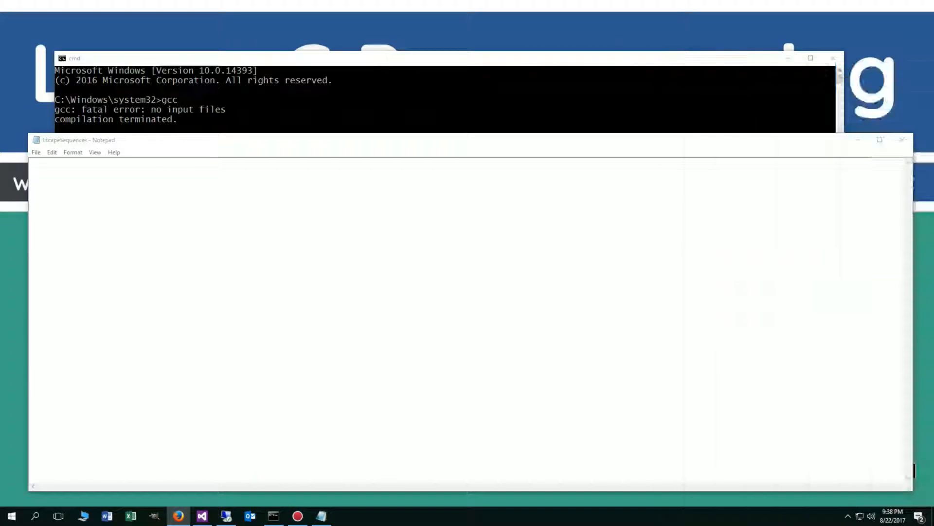
Step: Paste the printf escape-sequences program into EscapeSequences.c, save it, and return to cmd
right_click(154, 262)
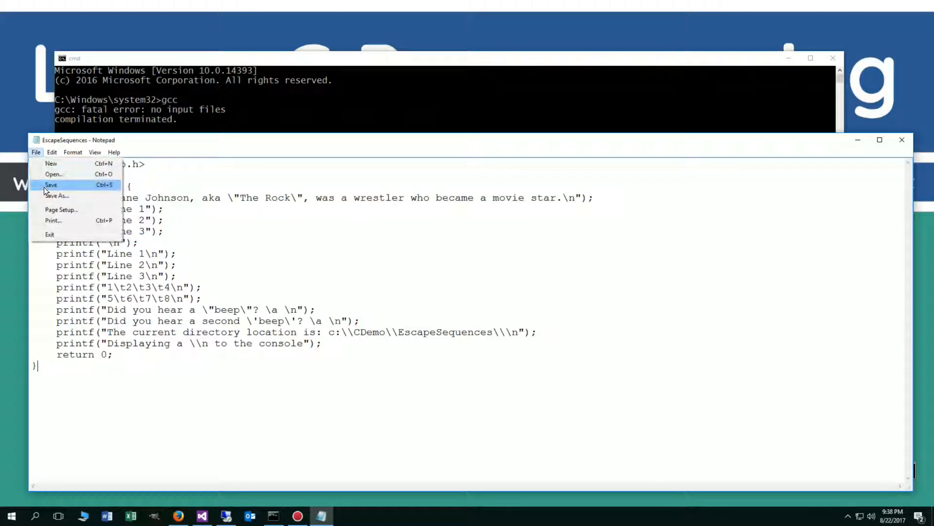
left_click(51, 184)
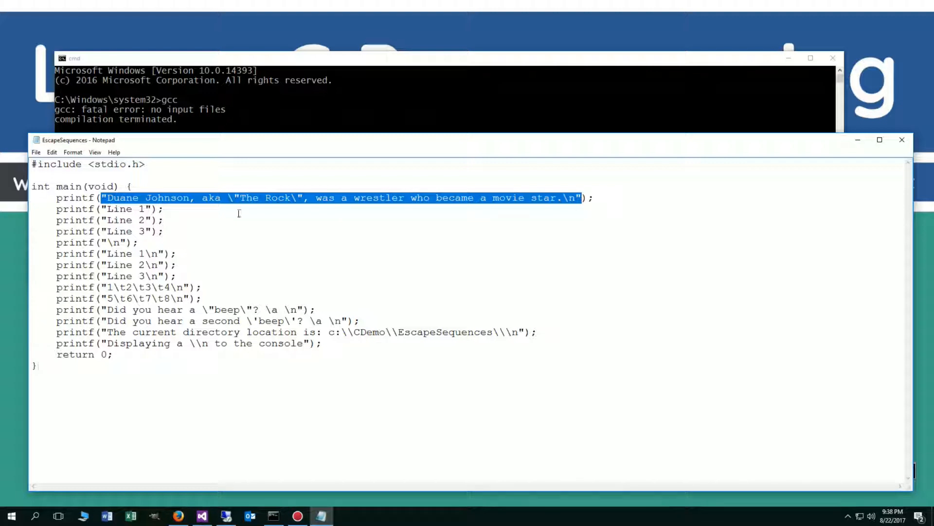
mouse_move(260, 209)
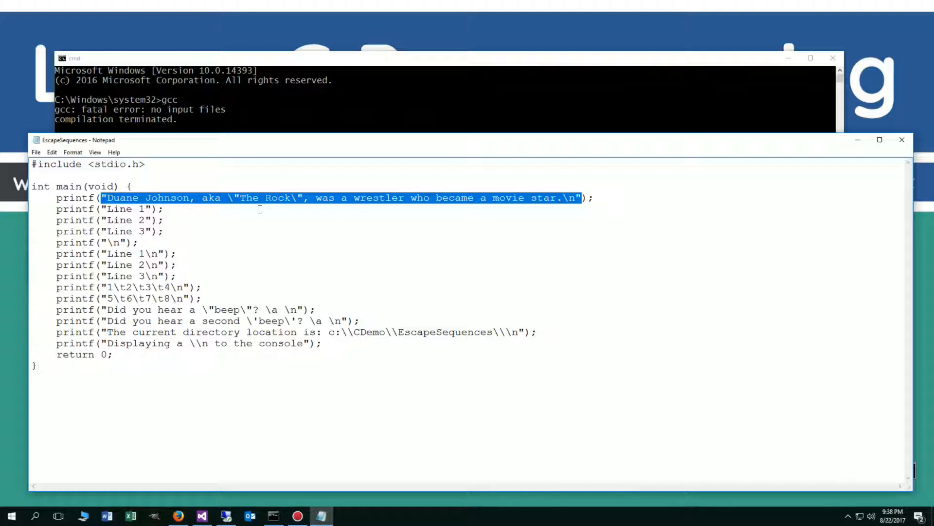
left_click(36, 152)
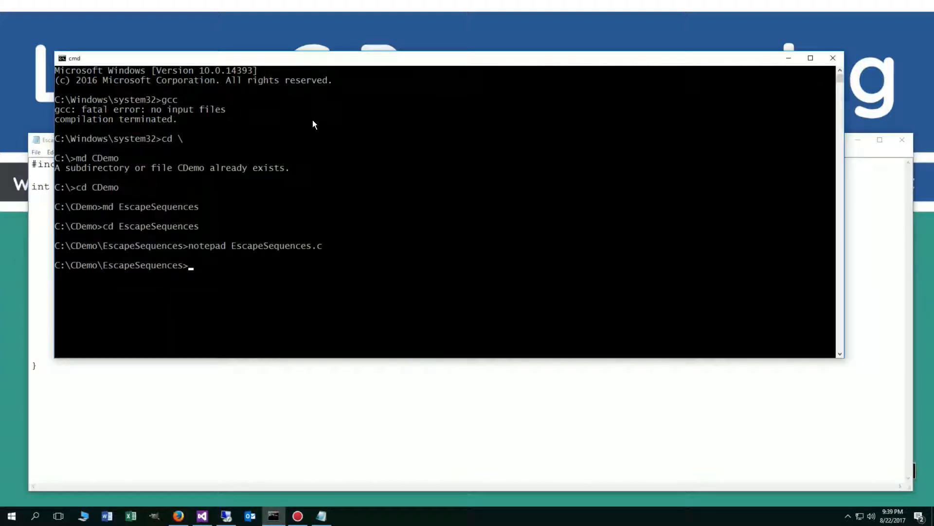
Step: Compile EscapeSequences.c into EscapeSequences.exe with gcc -o and confirm the exe is listed
type("gcc EscapeSequences.c")
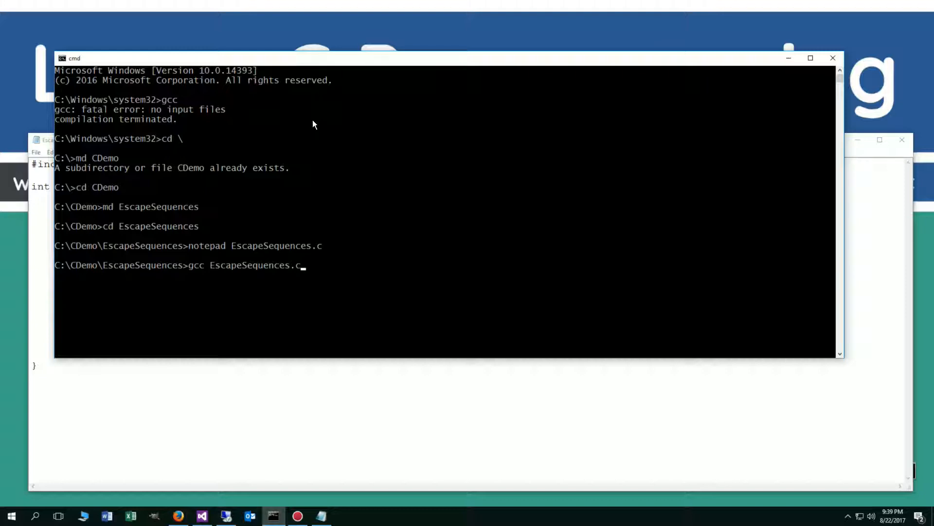
type("-o")
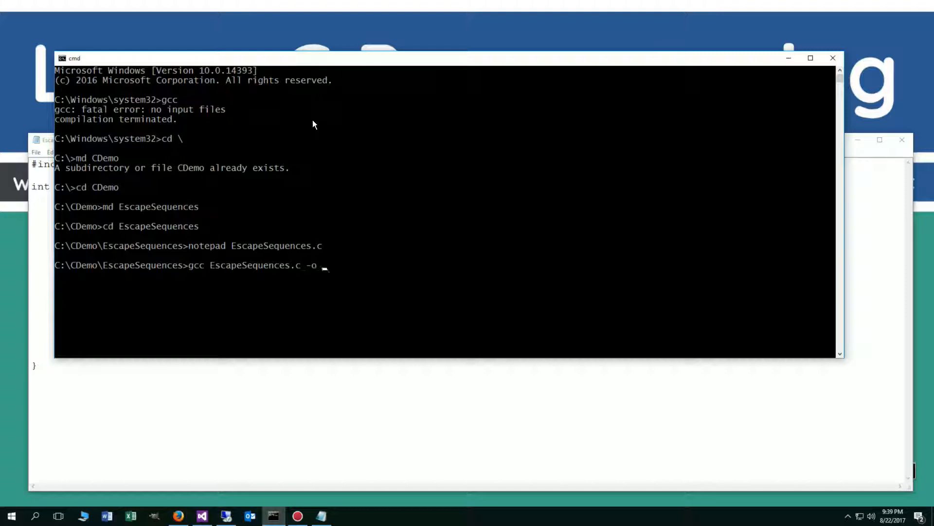
type("EscapeSequences")
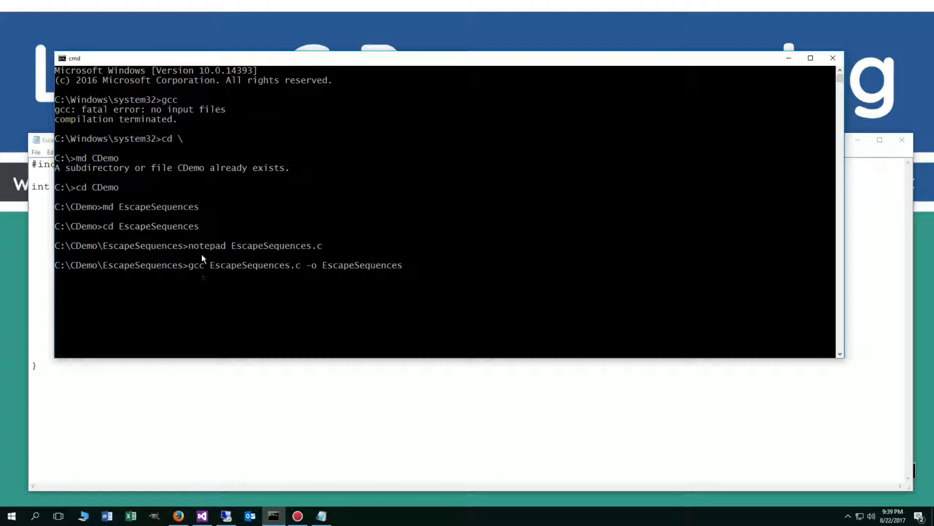
mouse_move(300, 274)
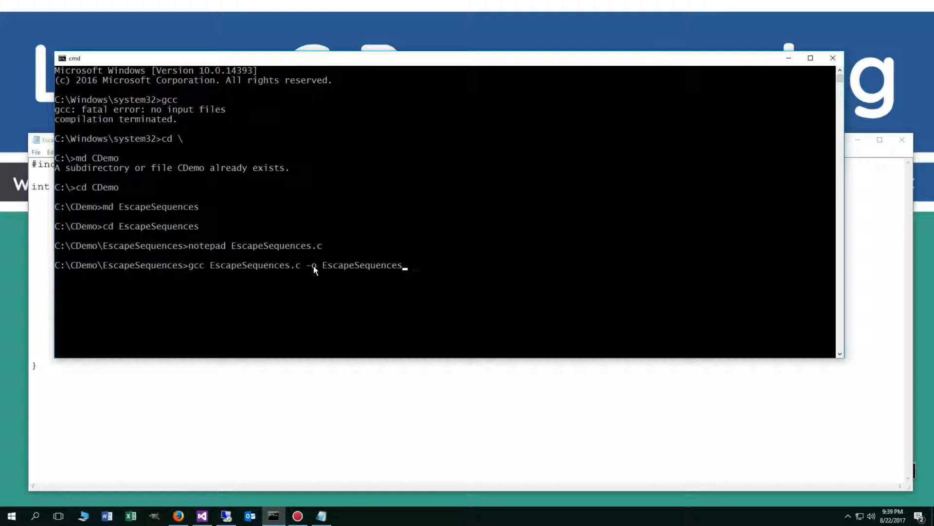
mouse_move(388, 270)
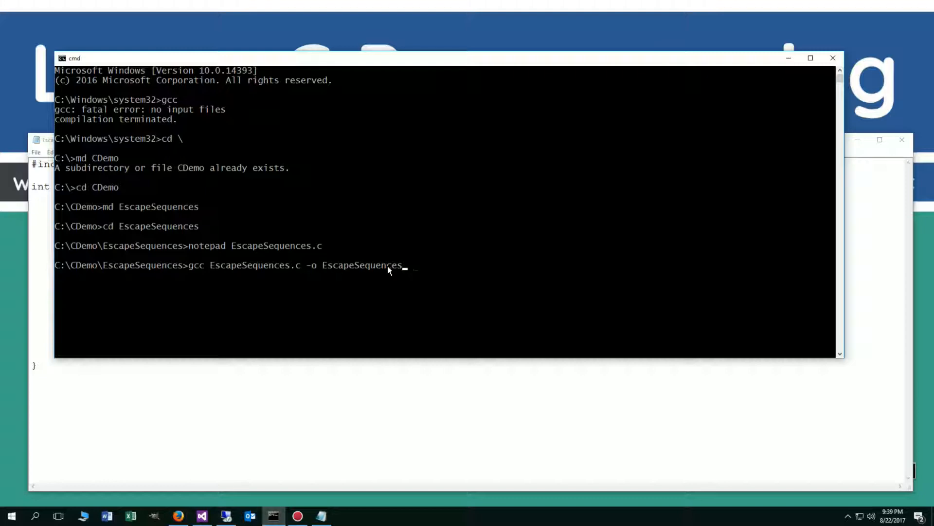
mouse_move(415, 271)
type("di")
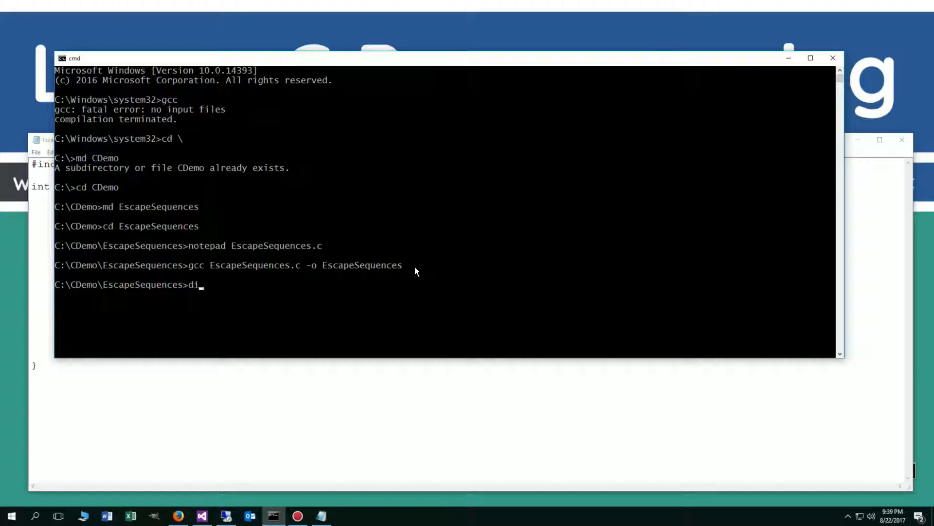
key("Return")
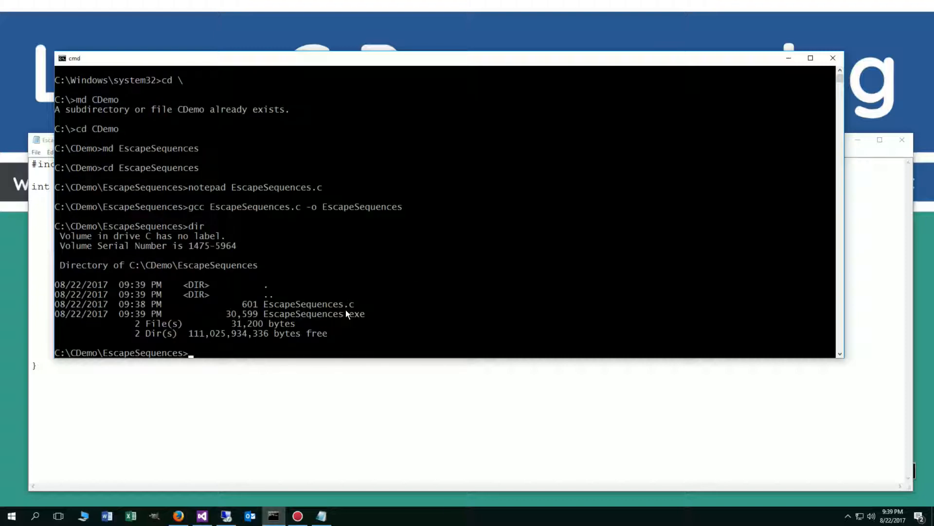
Step: Run EscapeSequences to print its escape-sequence output lines
type("EscapeSequences.c")
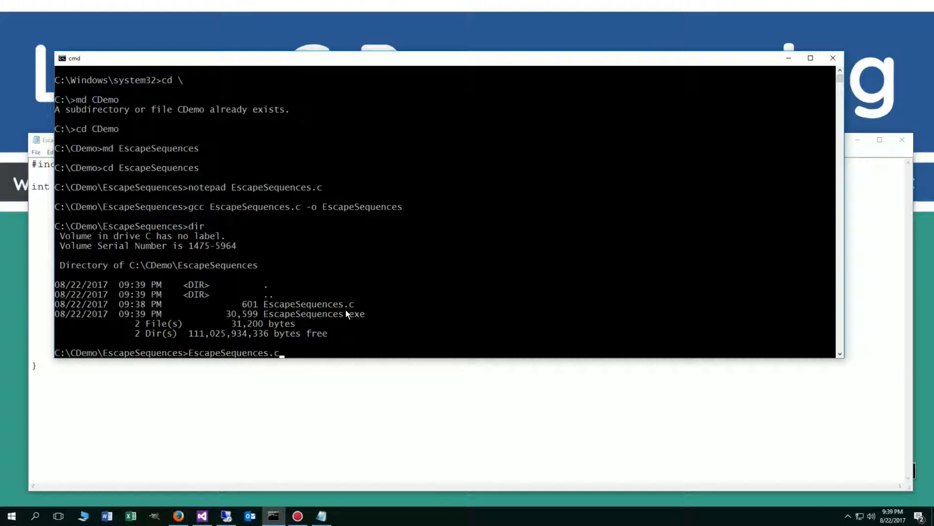
key("Return")
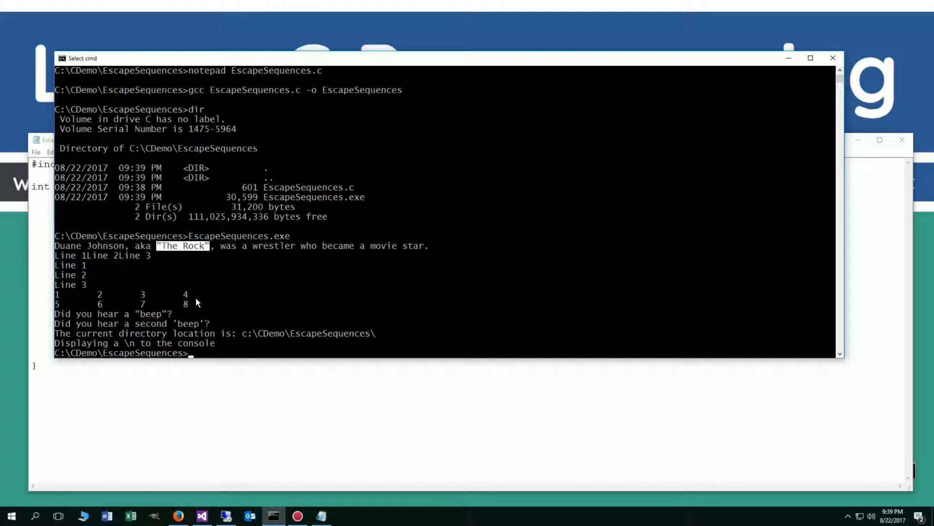
mouse_move(352, 277)
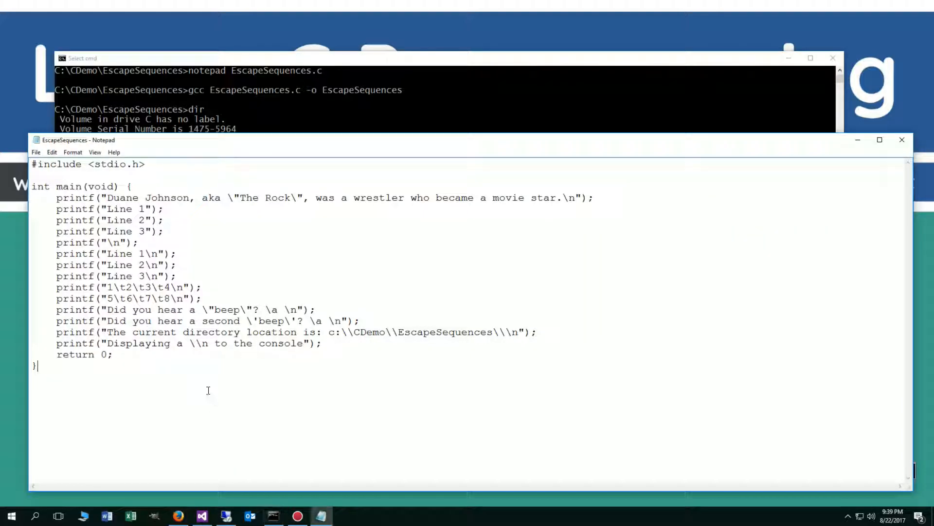
double_click(568, 197)
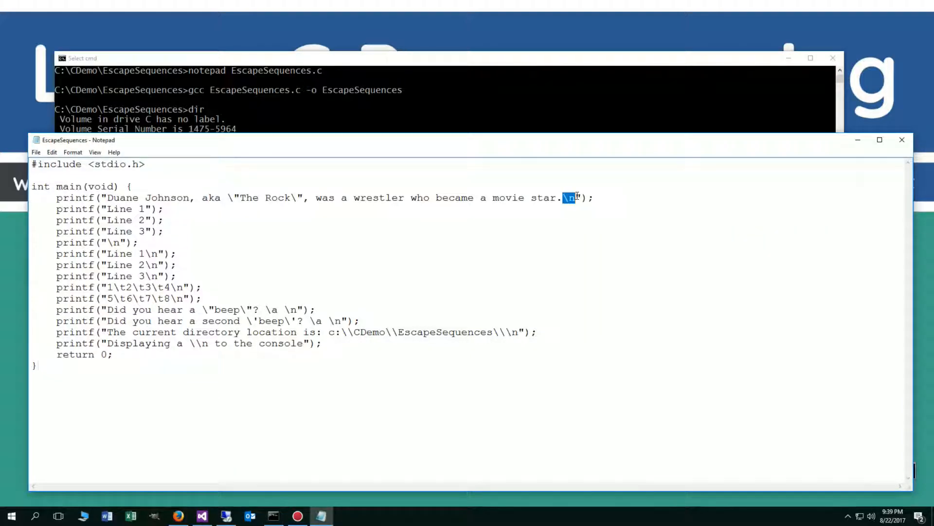
mouse_move(197, 223)
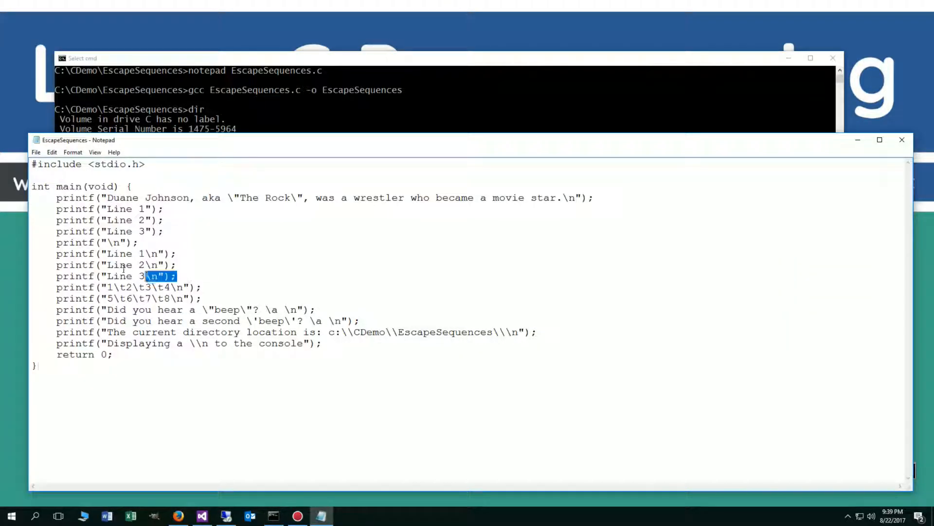
left_click(147, 253)
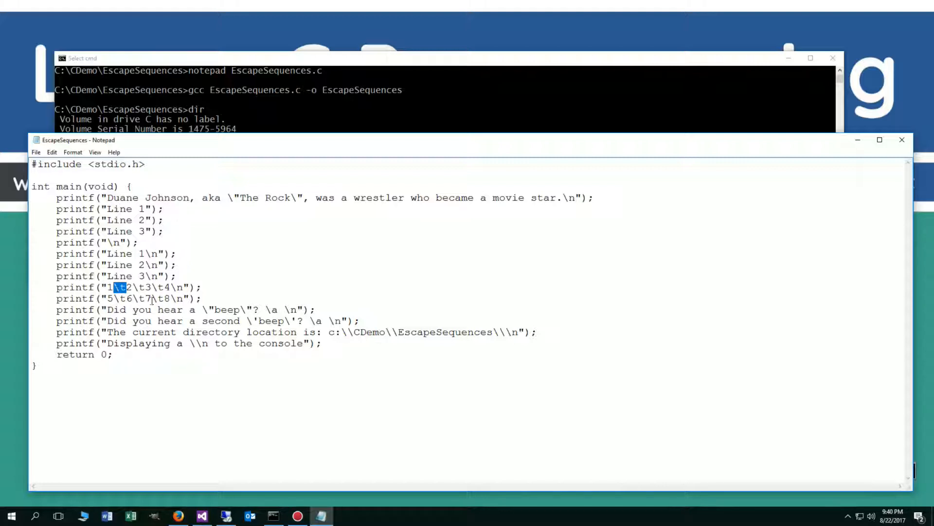
left_click(141, 286)
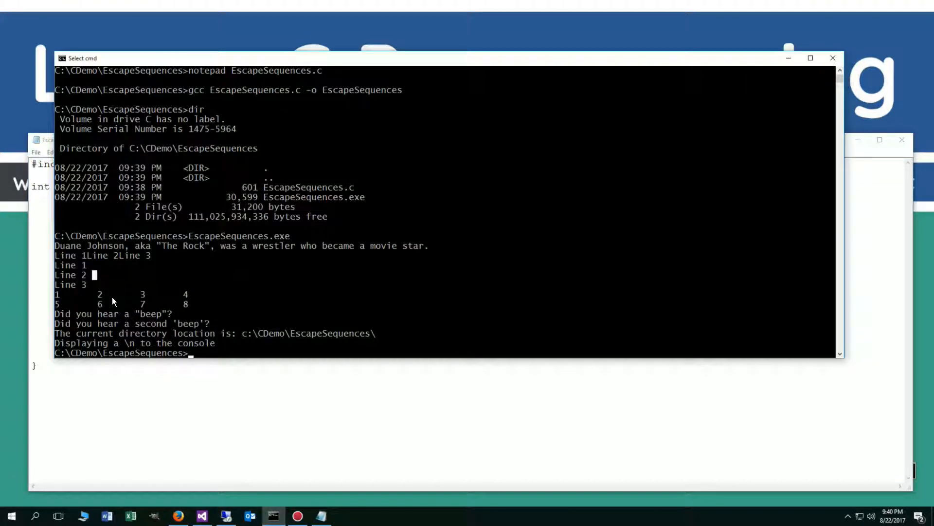
mouse_move(168, 303)
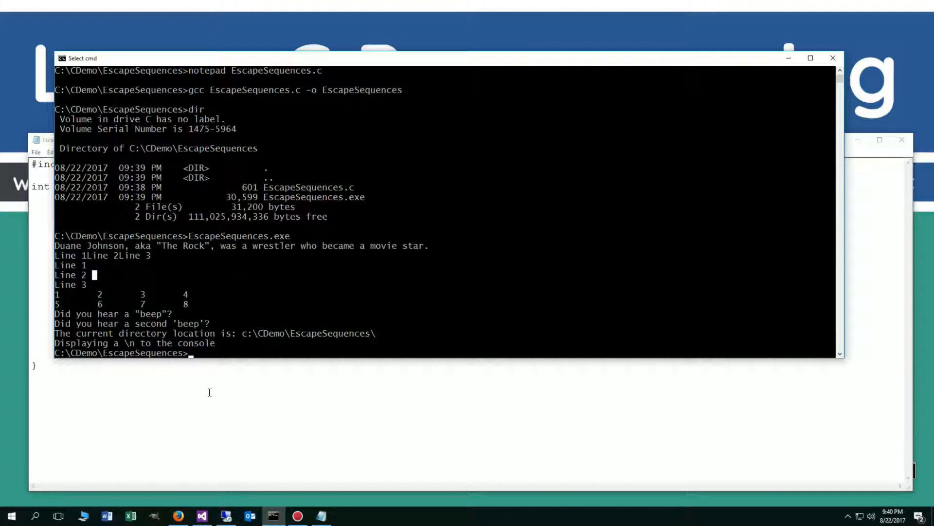
mouse_move(244, 386)
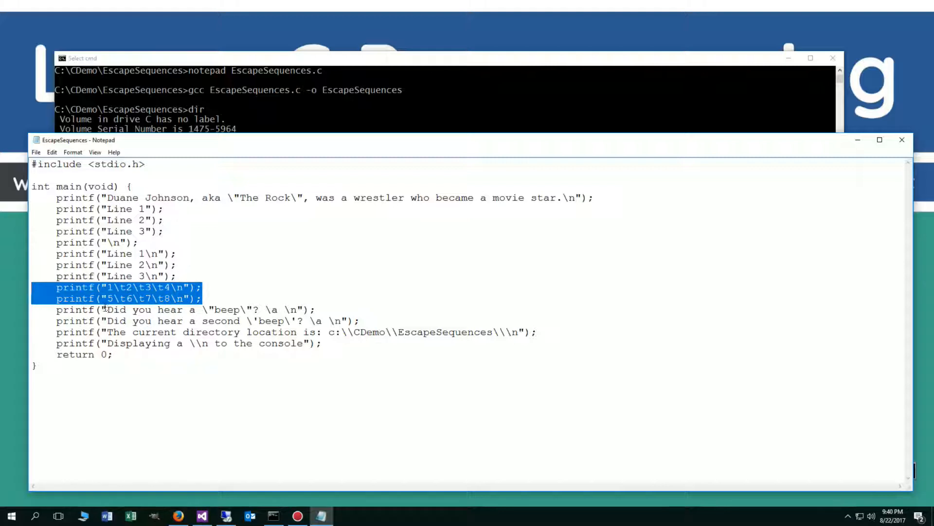
left_click(205, 310)
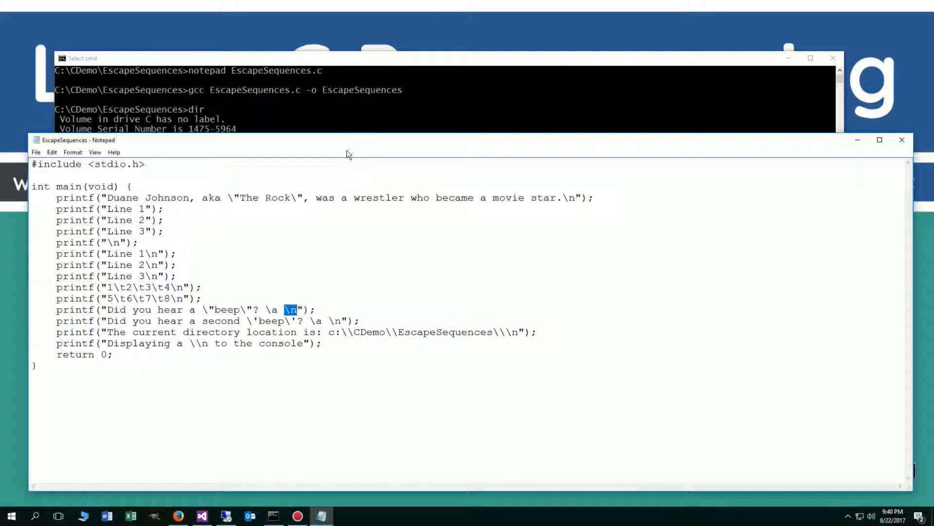
mouse_move(338, 125)
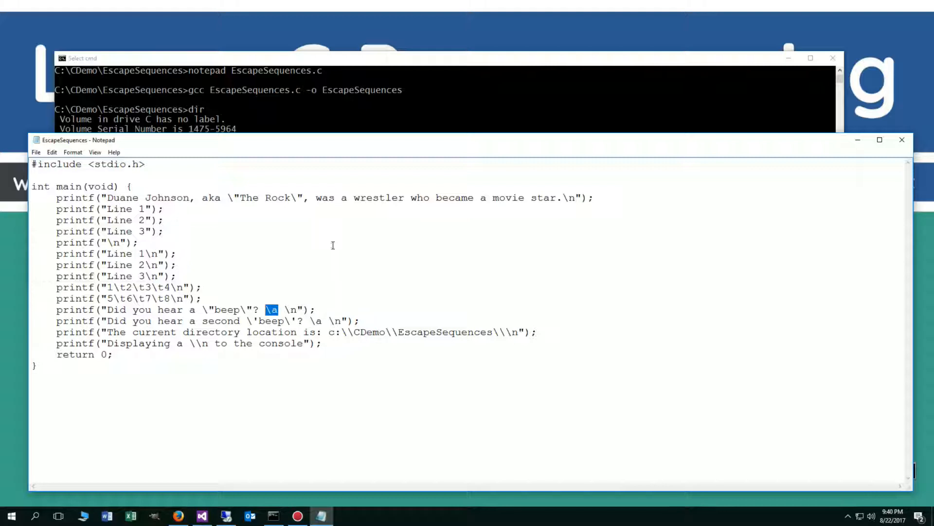
mouse_move(315, 270)
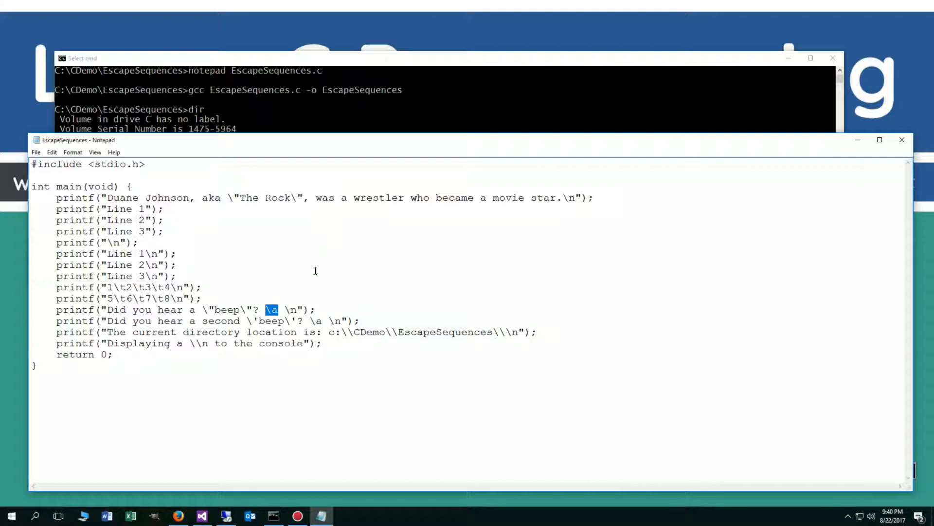
mouse_move(334, 120)
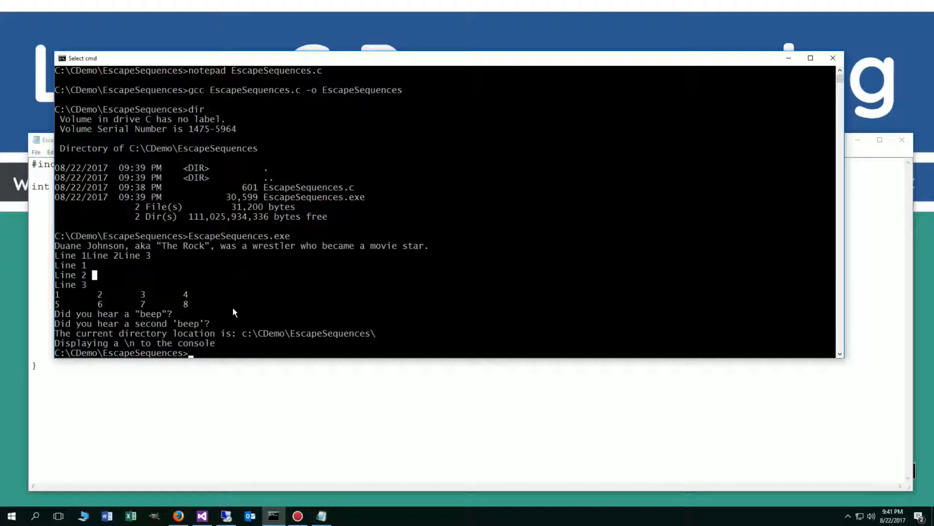
mouse_move(137, 317)
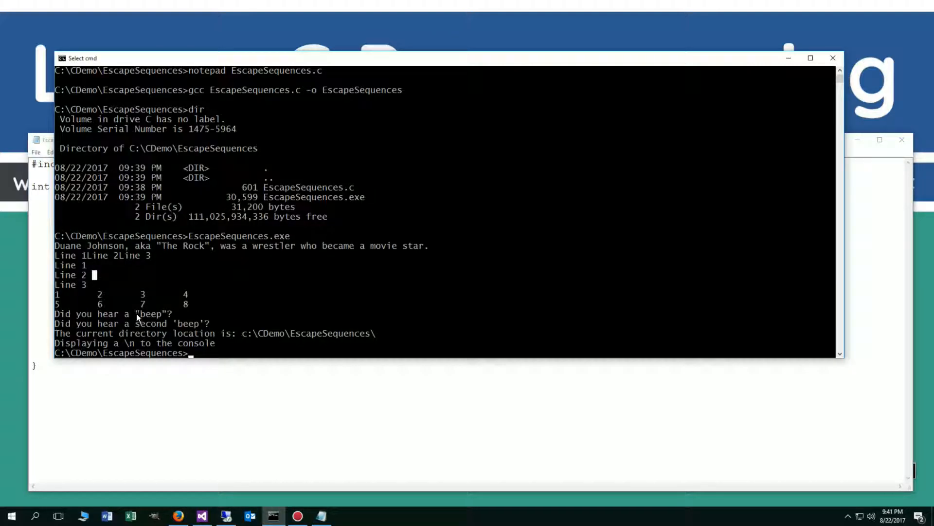
mouse_move(145, 338)
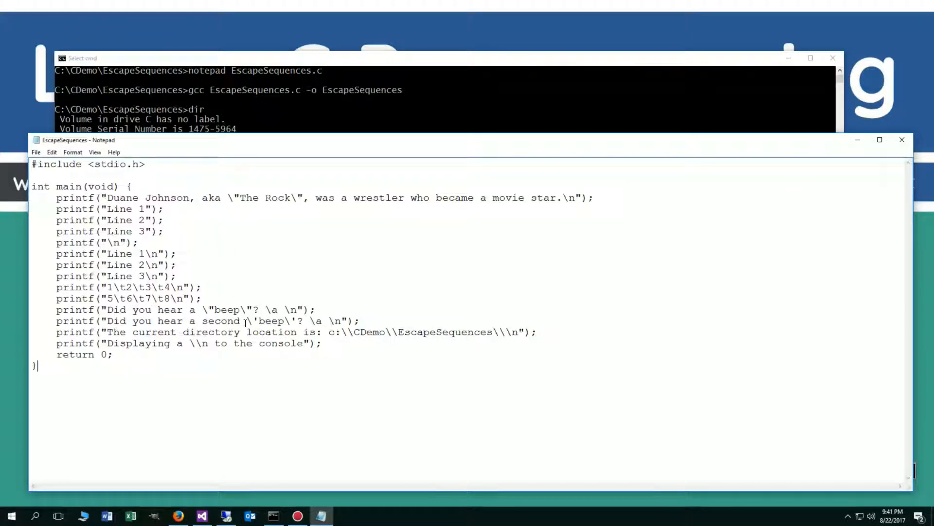
double_click(290, 321)
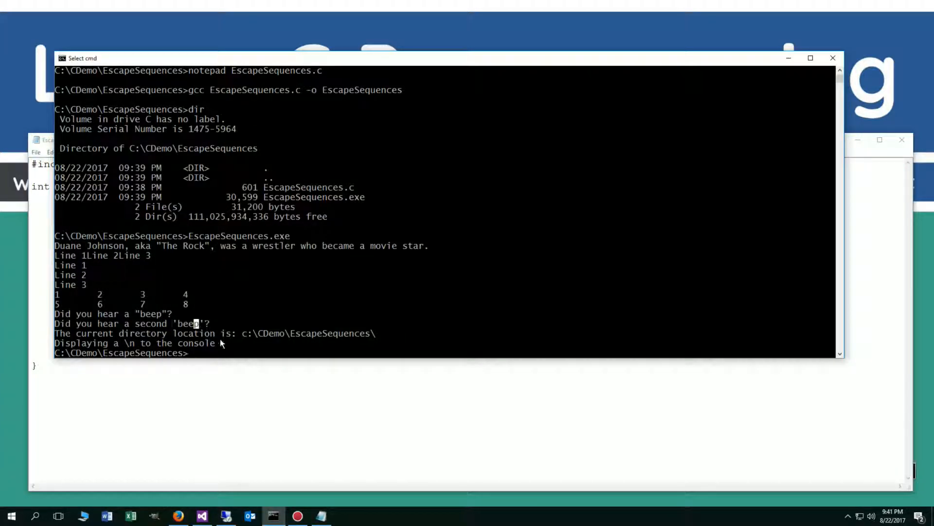
mouse_move(72, 344)
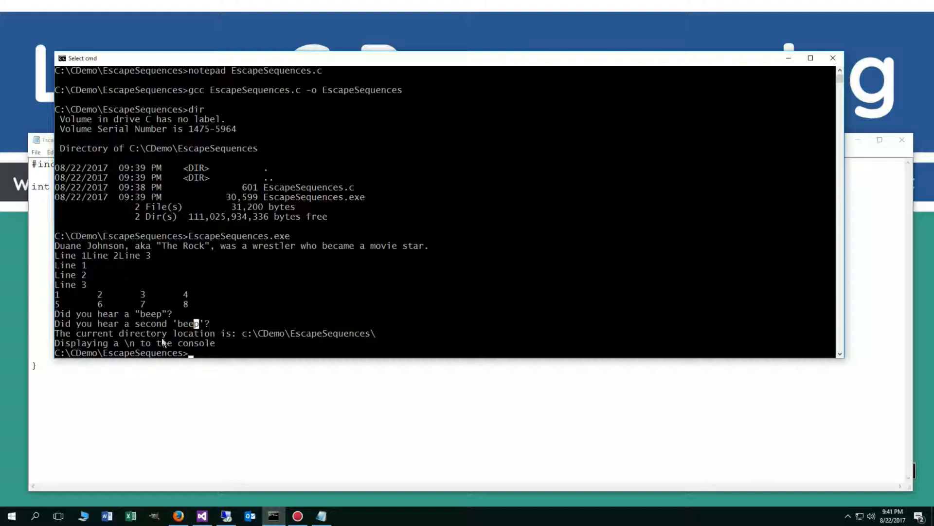
mouse_move(283, 339)
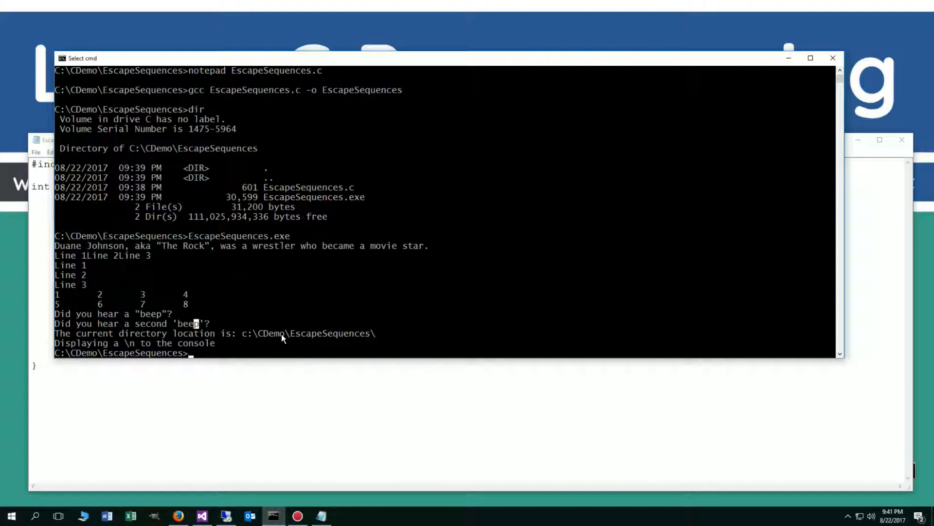
mouse_move(379, 338)
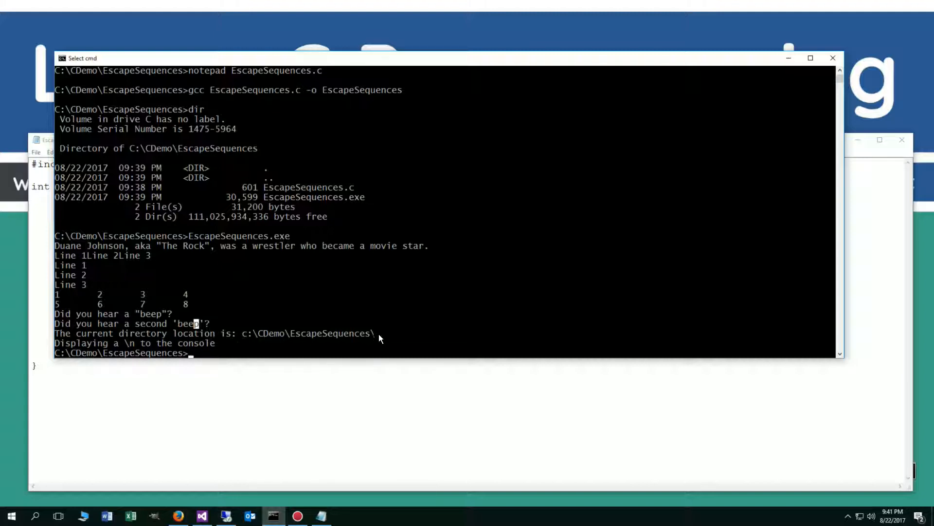
mouse_move(253, 333)
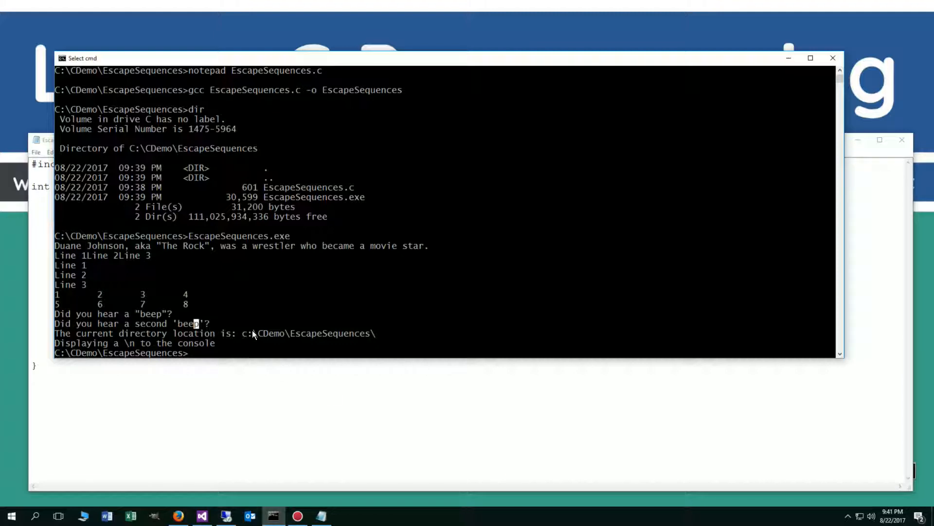
mouse_move(287, 337)
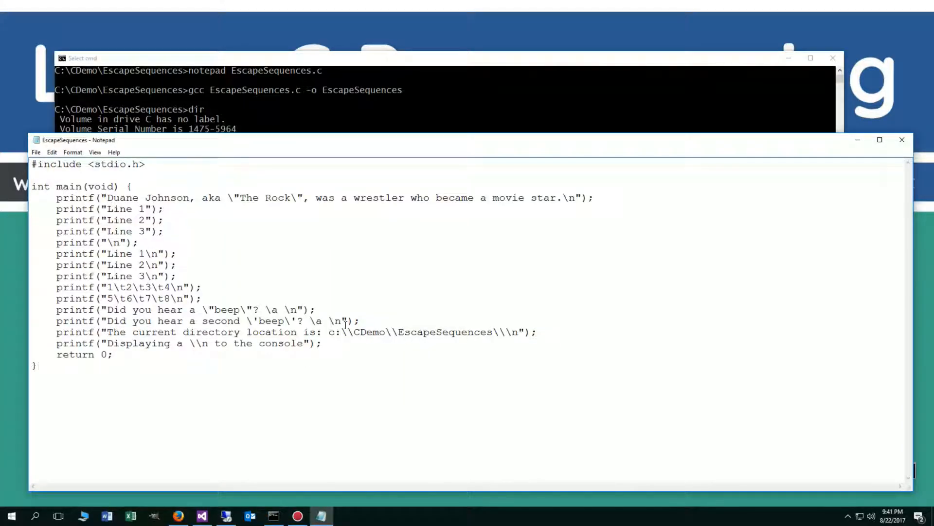
Step: Highlight the backslash escapes in the final printf lines of EscapeSequences.c during the walkthrough
double_click(346, 331)
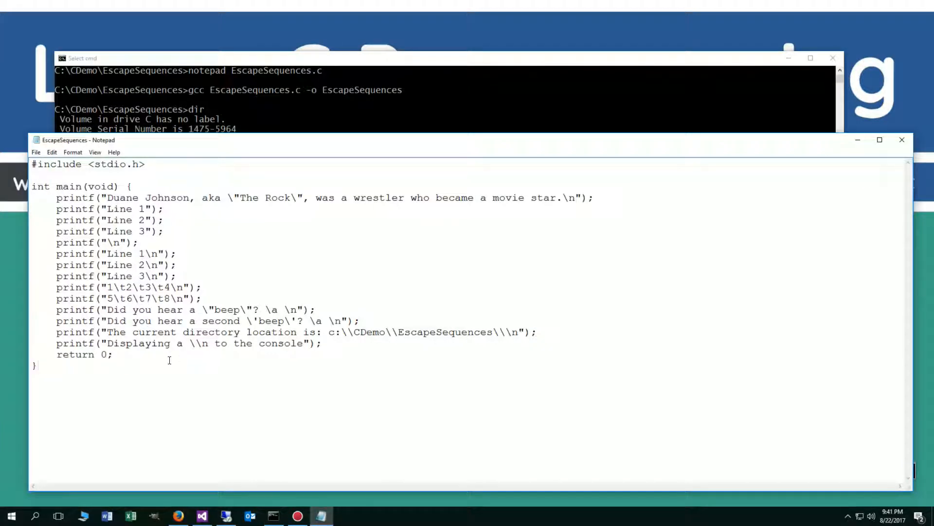
double_click(192, 343)
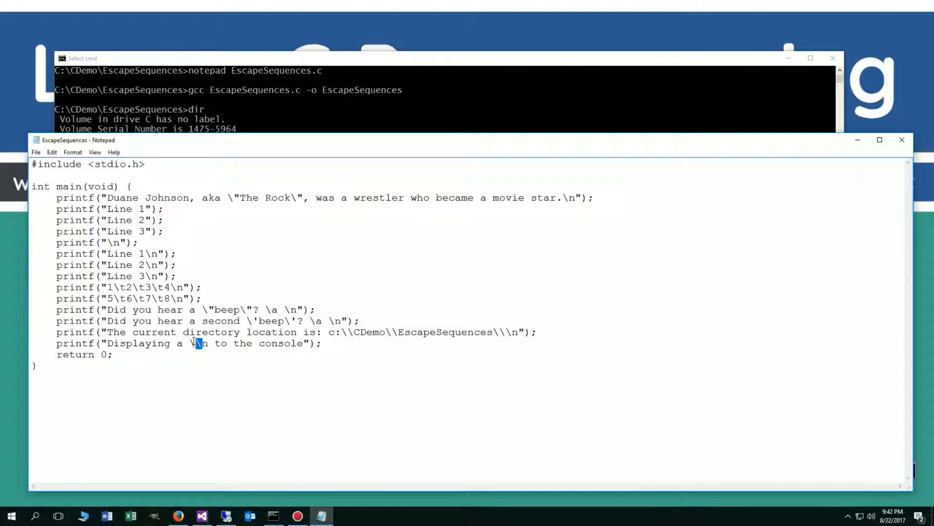
type("\\")
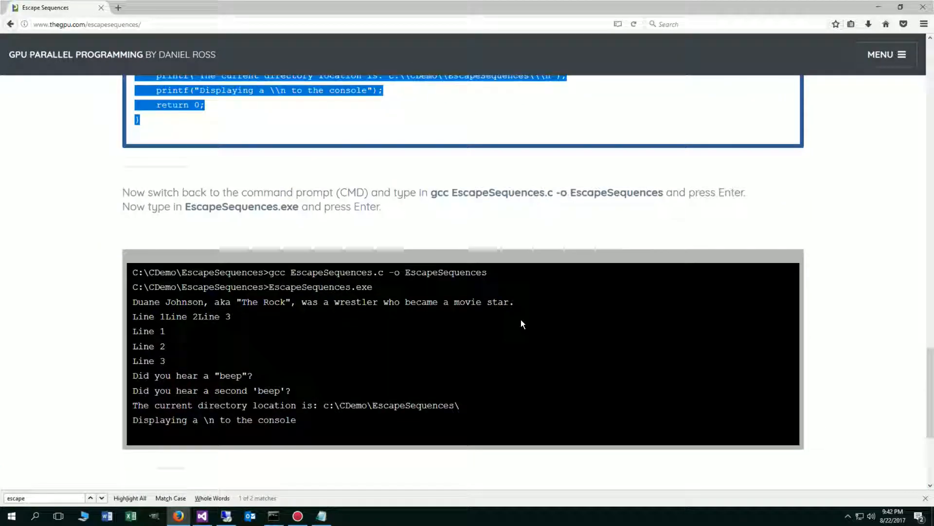
Step: Scroll the Escape Sequences tutorial down to its Final Thoughts section and Back to Tutorials link
scroll("down", 3)
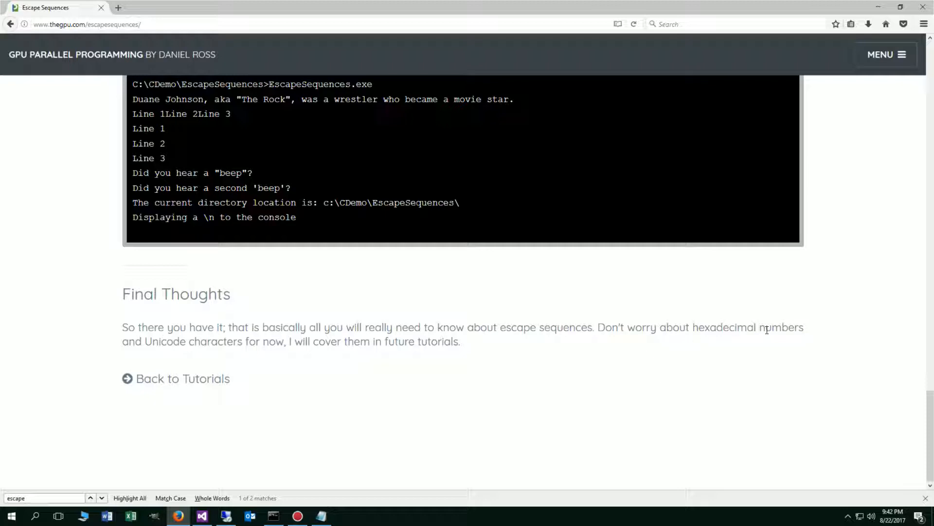
mouse_move(475, 351)
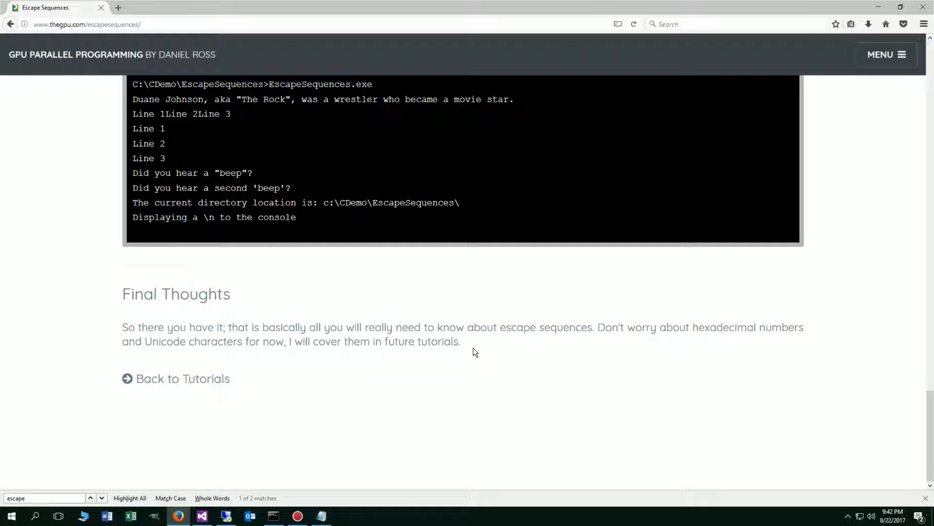
mouse_move(488, 342)
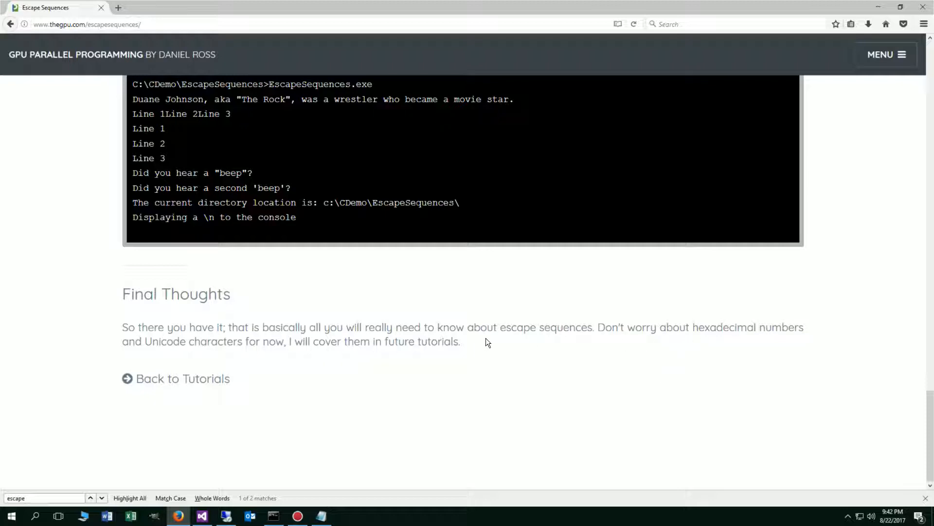